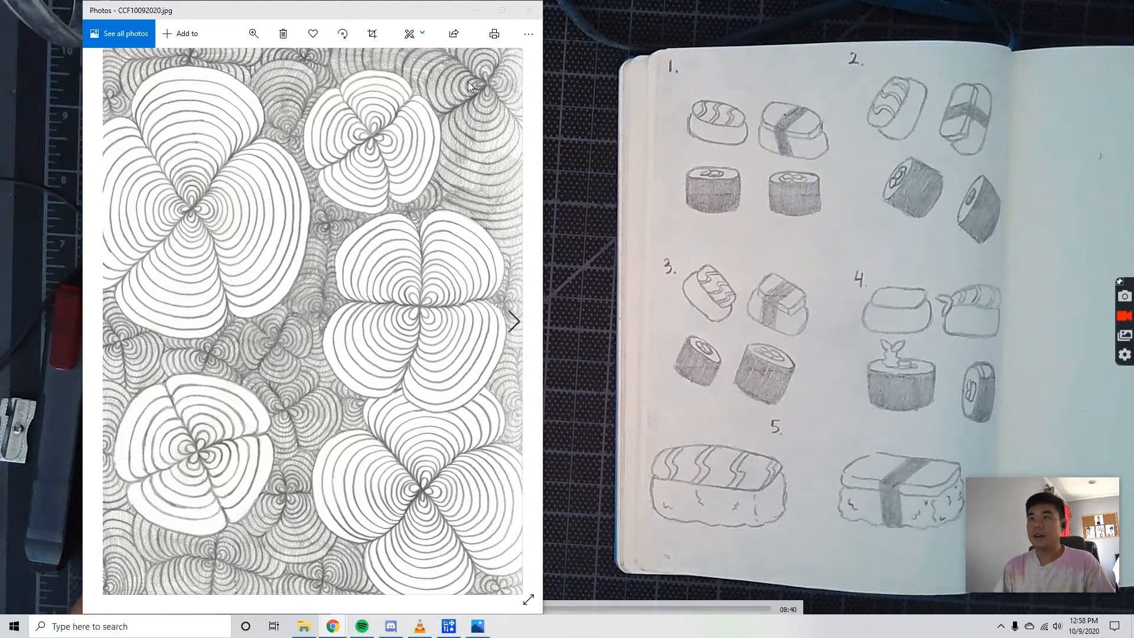
mouse_move(420, 15)
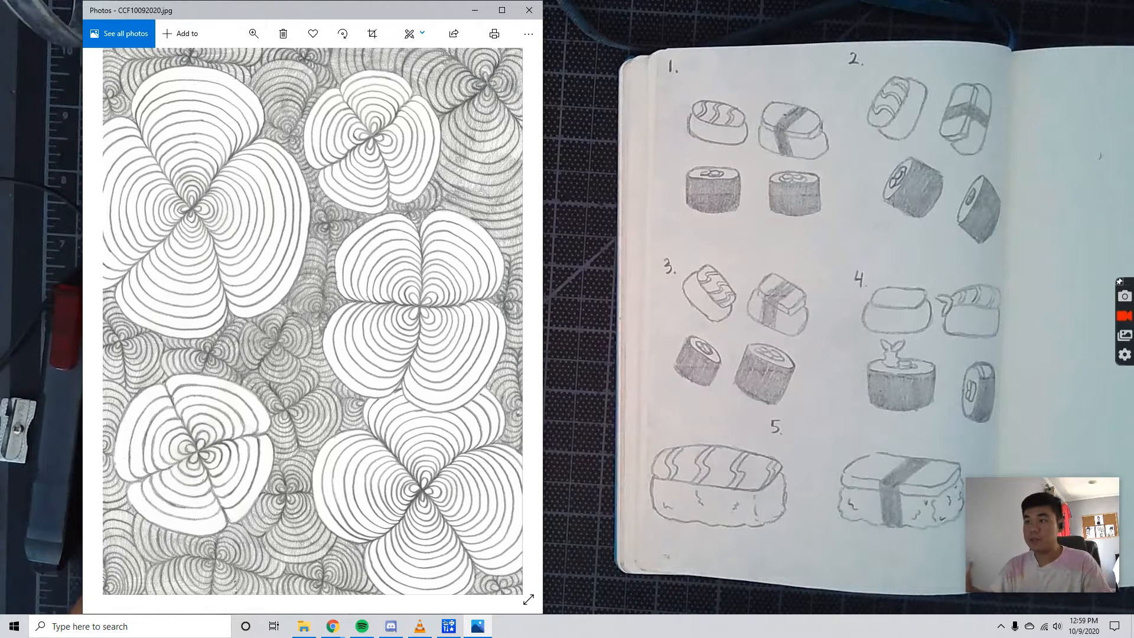
mouse_move(233, 105)
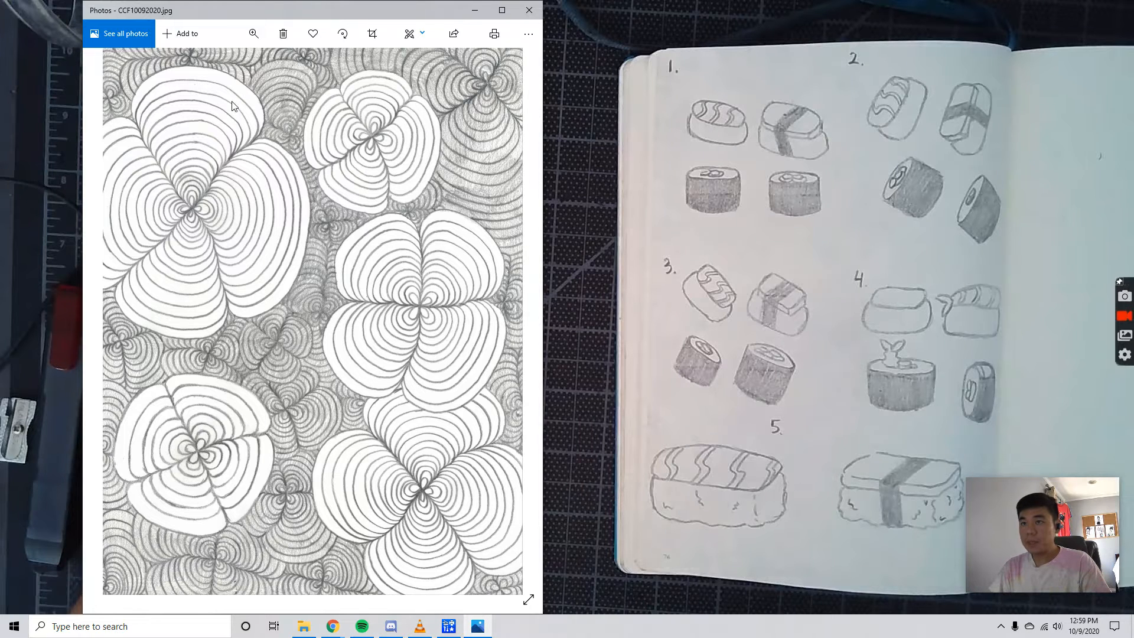
mouse_move(286, 84)
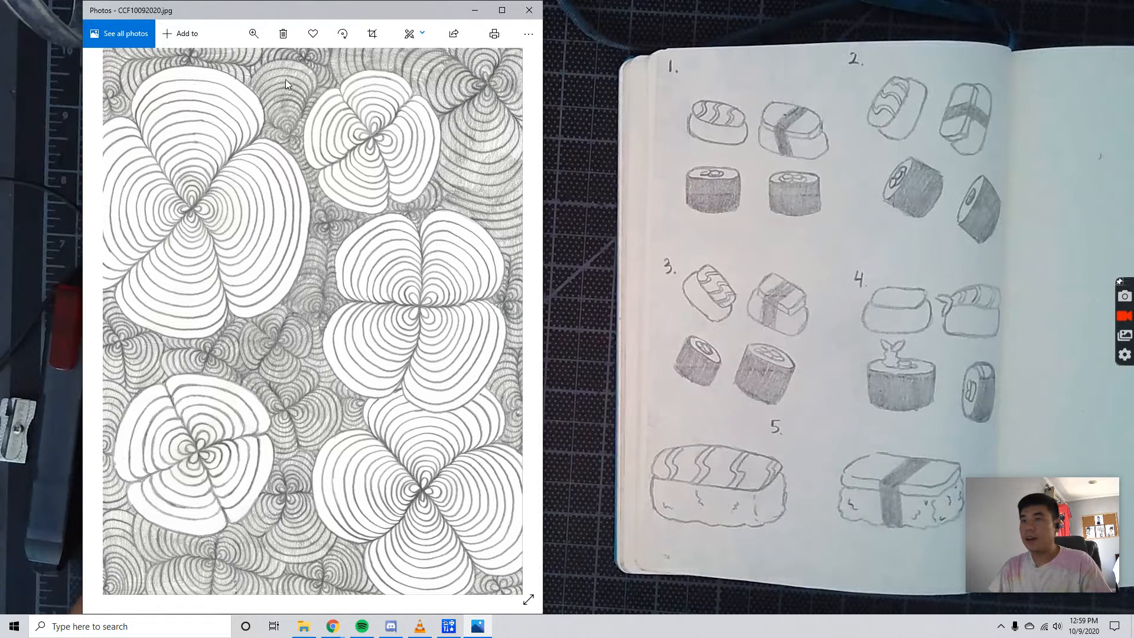
mouse_move(101, 467)
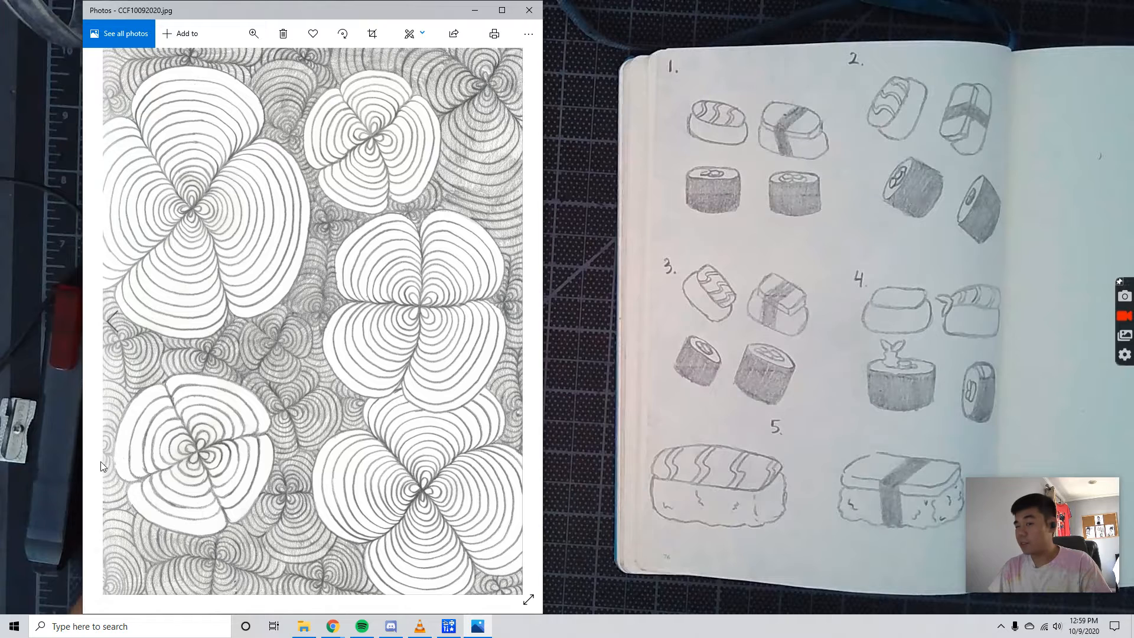
mouse_move(362, 64)
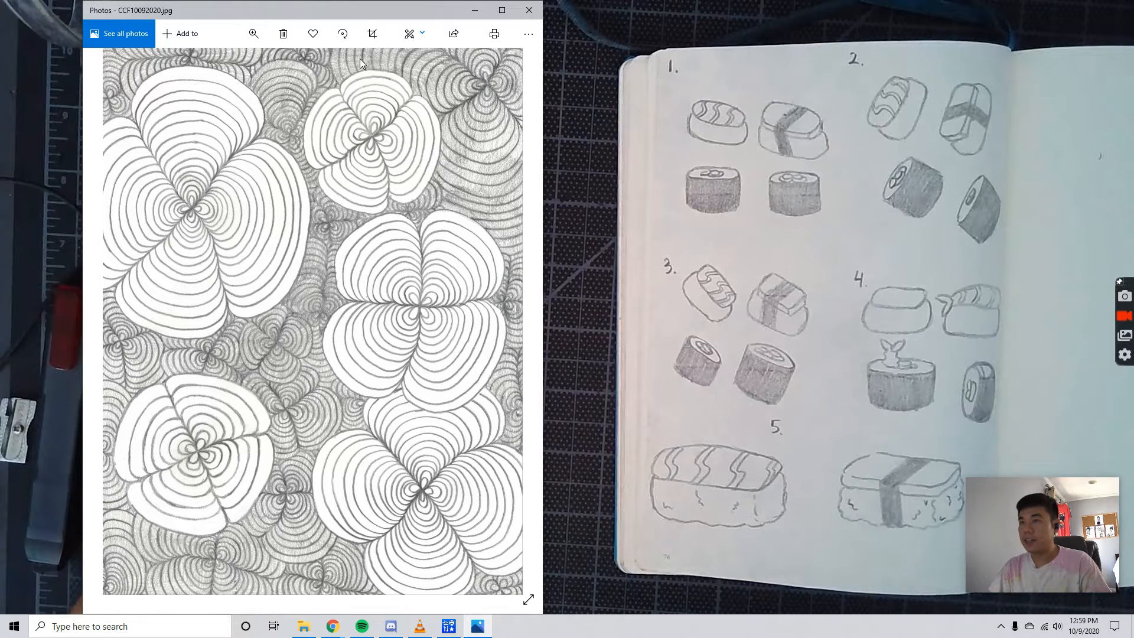
mouse_move(287, 581)
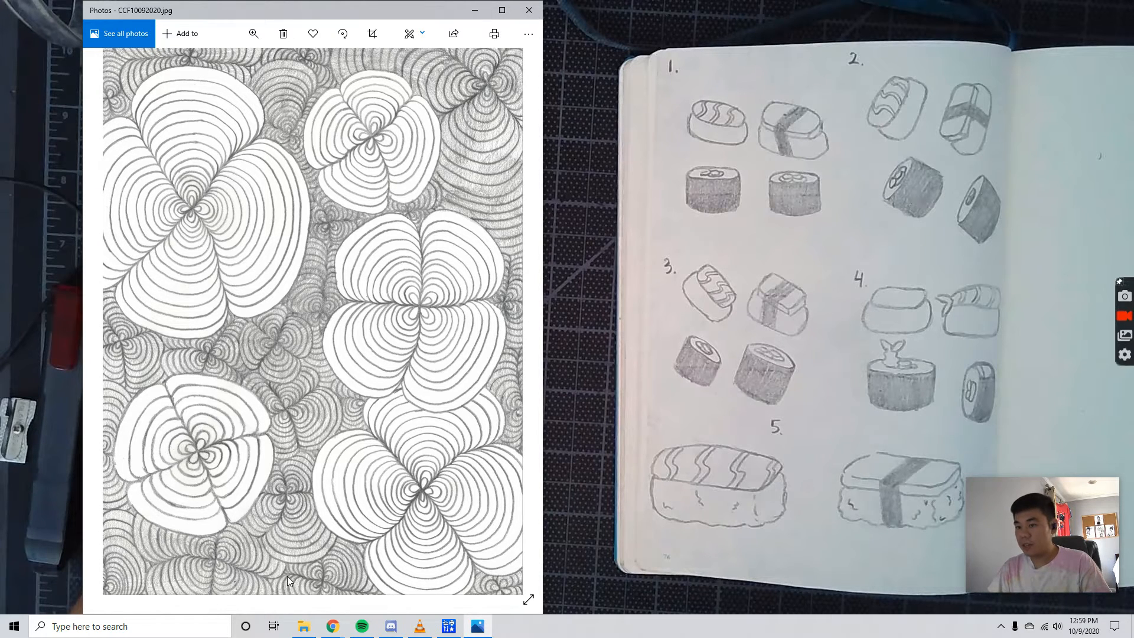
mouse_move(282, 534)
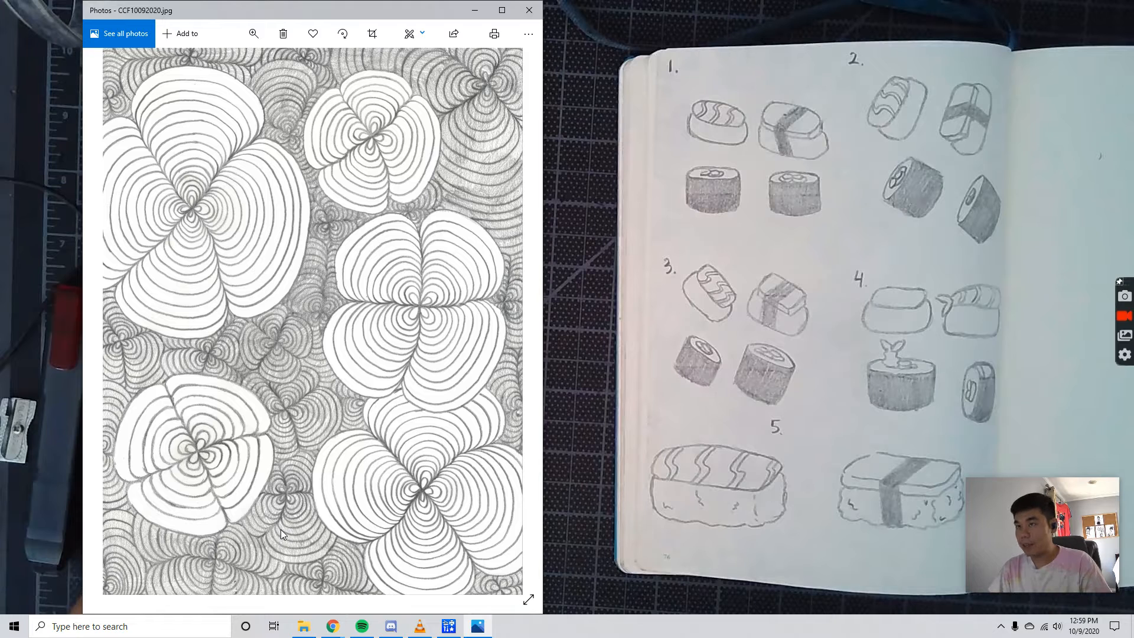
mouse_move(122, 186)
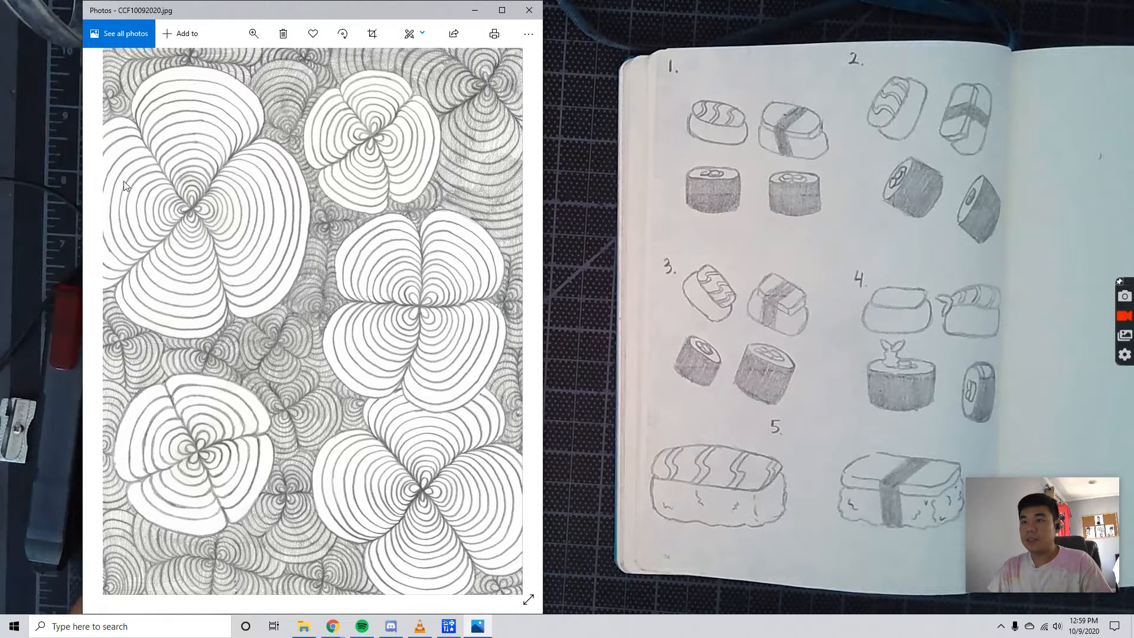
mouse_move(332, 118)
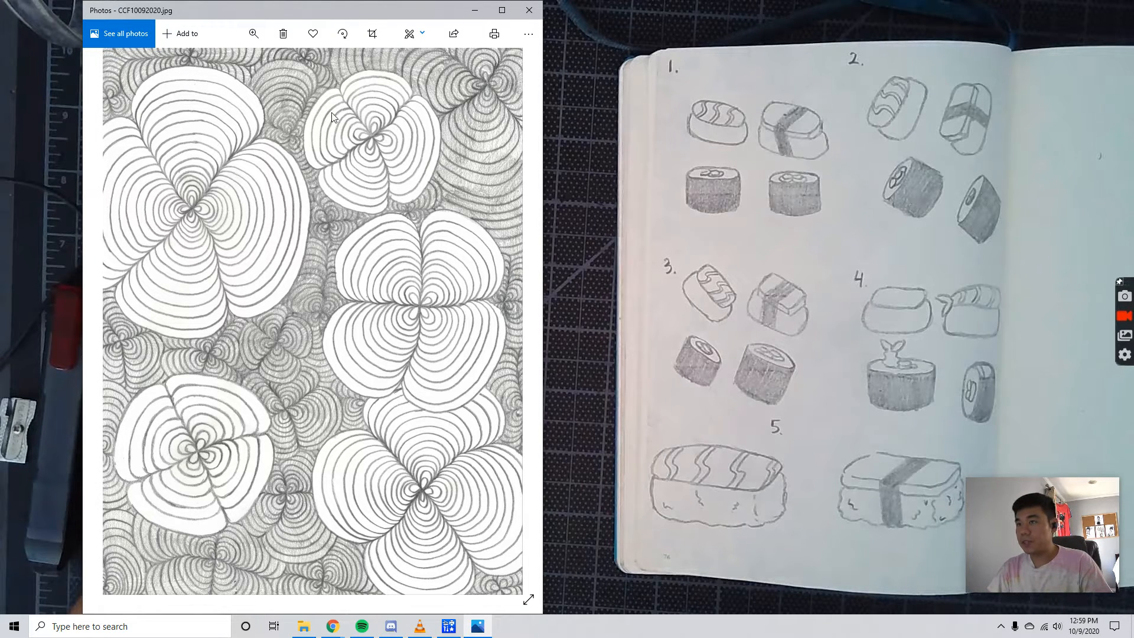
mouse_move(527, 394)
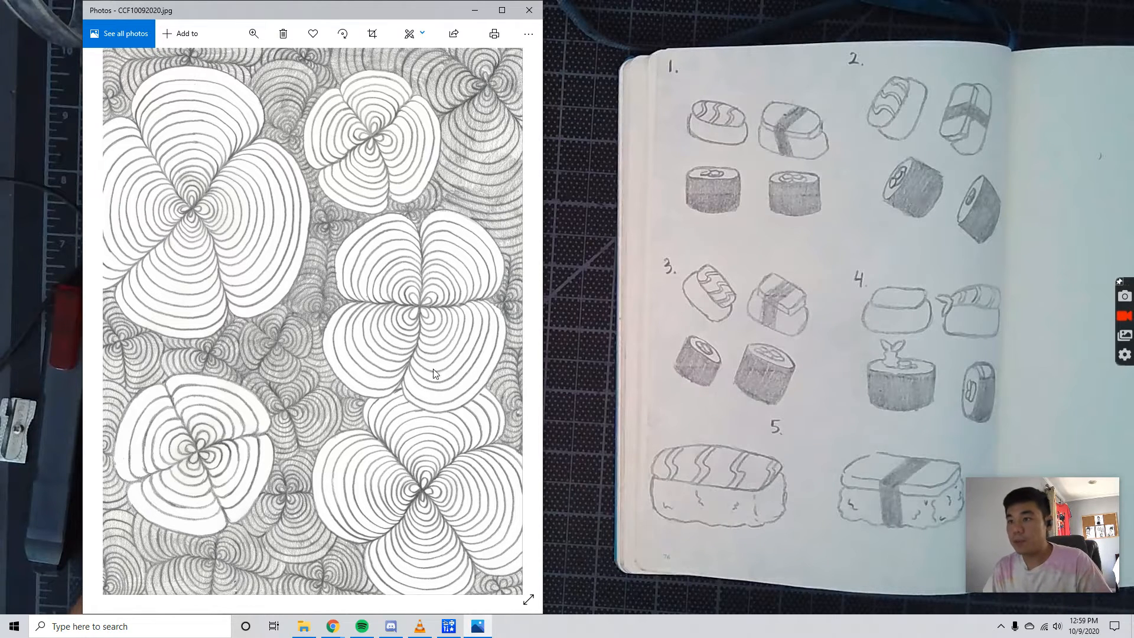
mouse_move(430, 283)
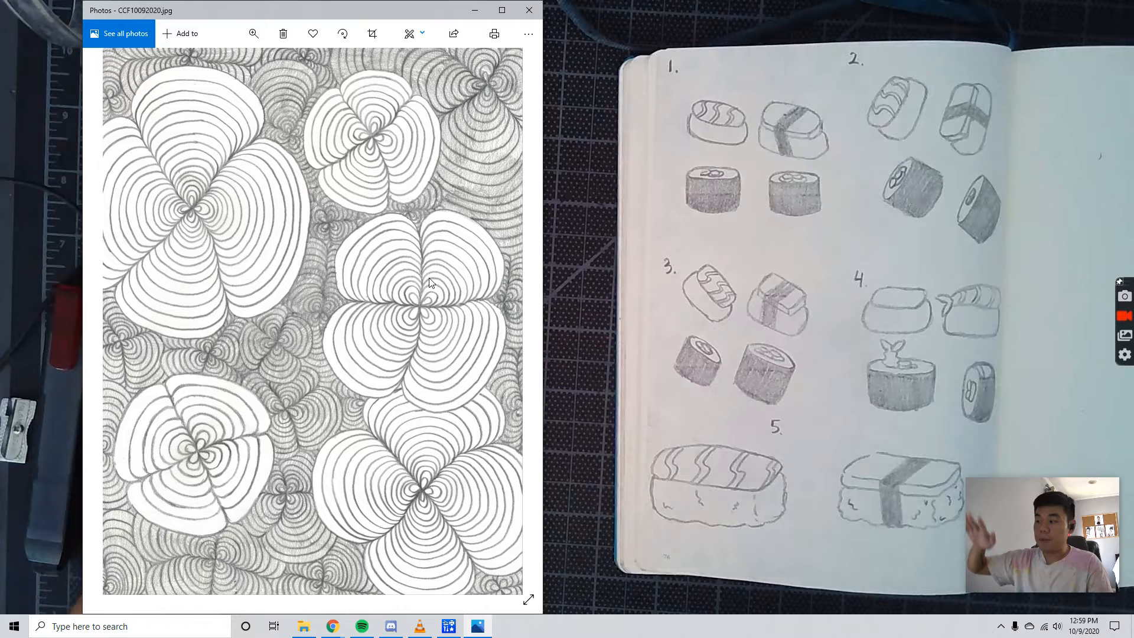
mouse_move(373, 215)
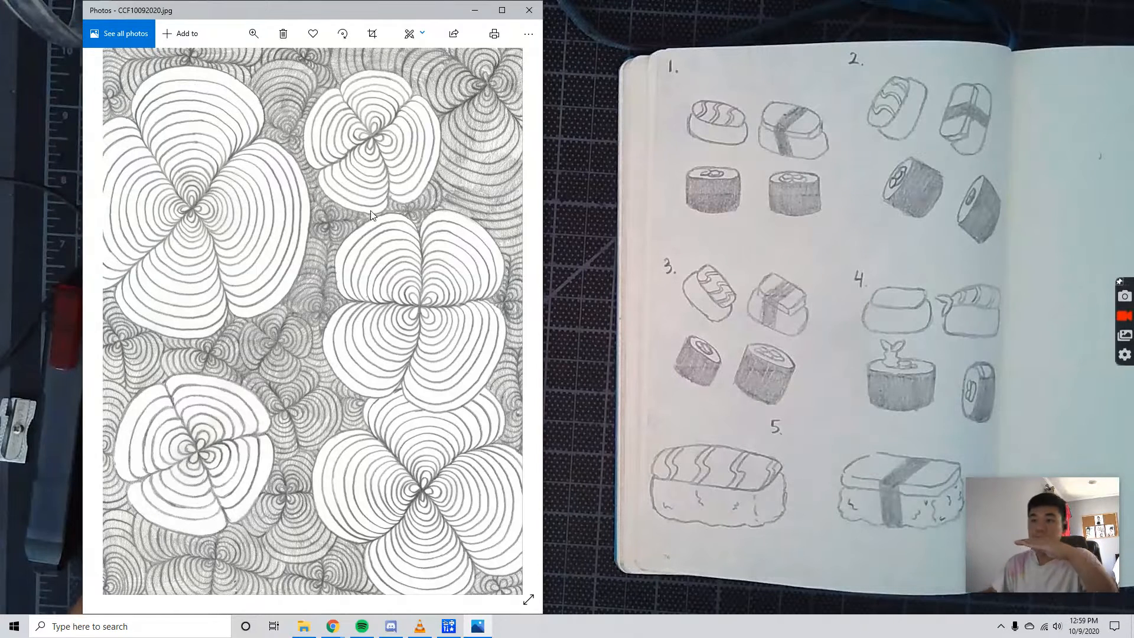
mouse_move(283, 363)
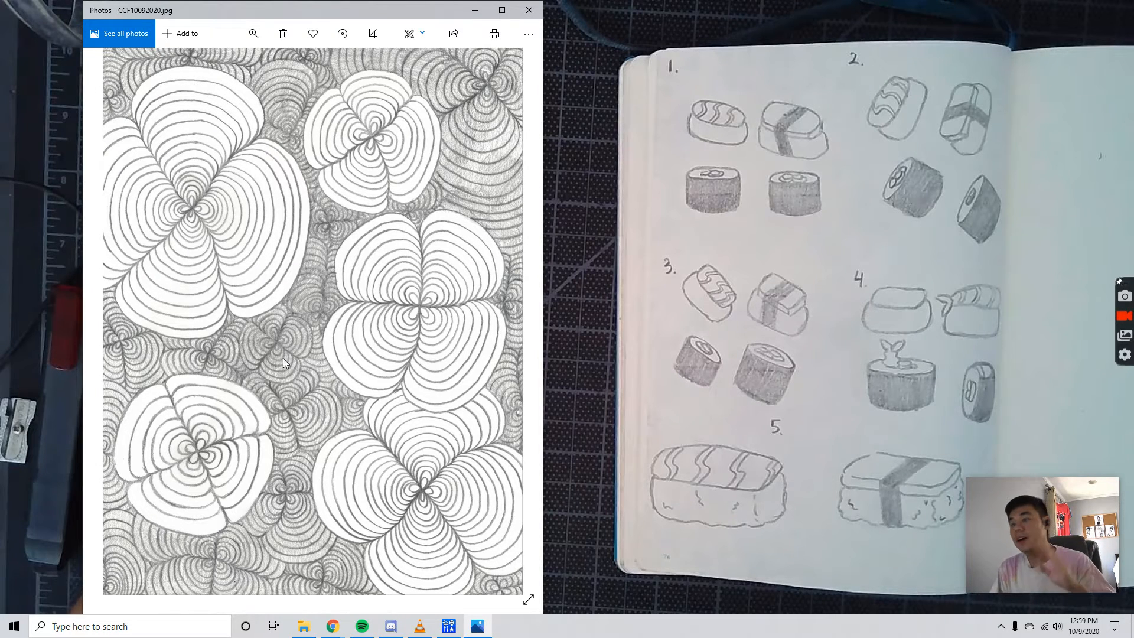
mouse_move(296, 388)
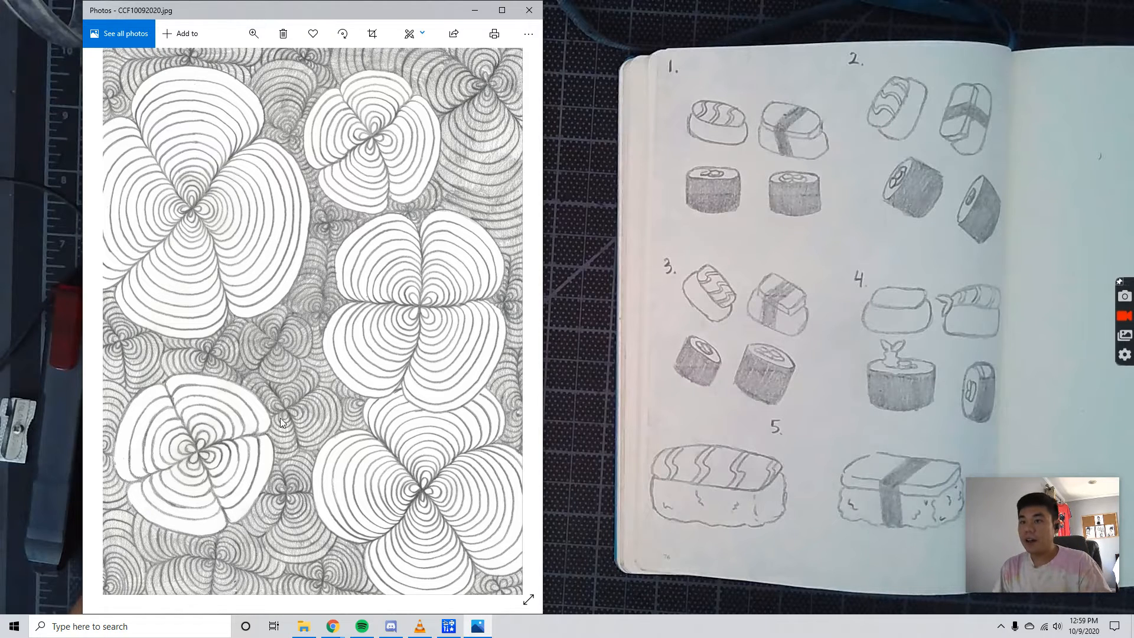
mouse_move(300, 384)
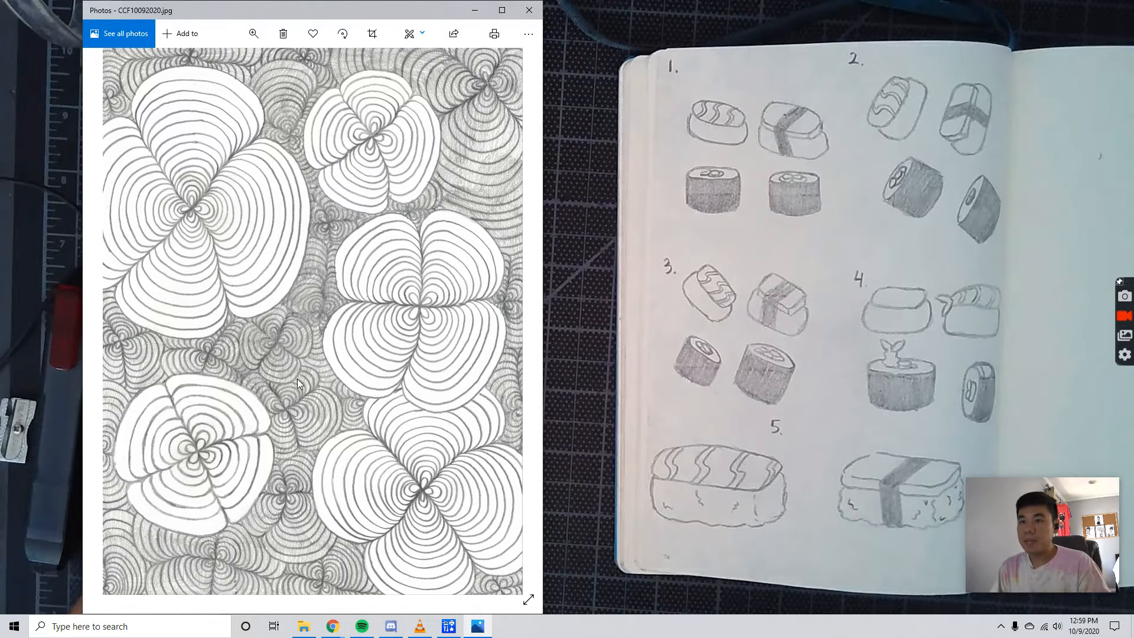
mouse_move(151, 187)
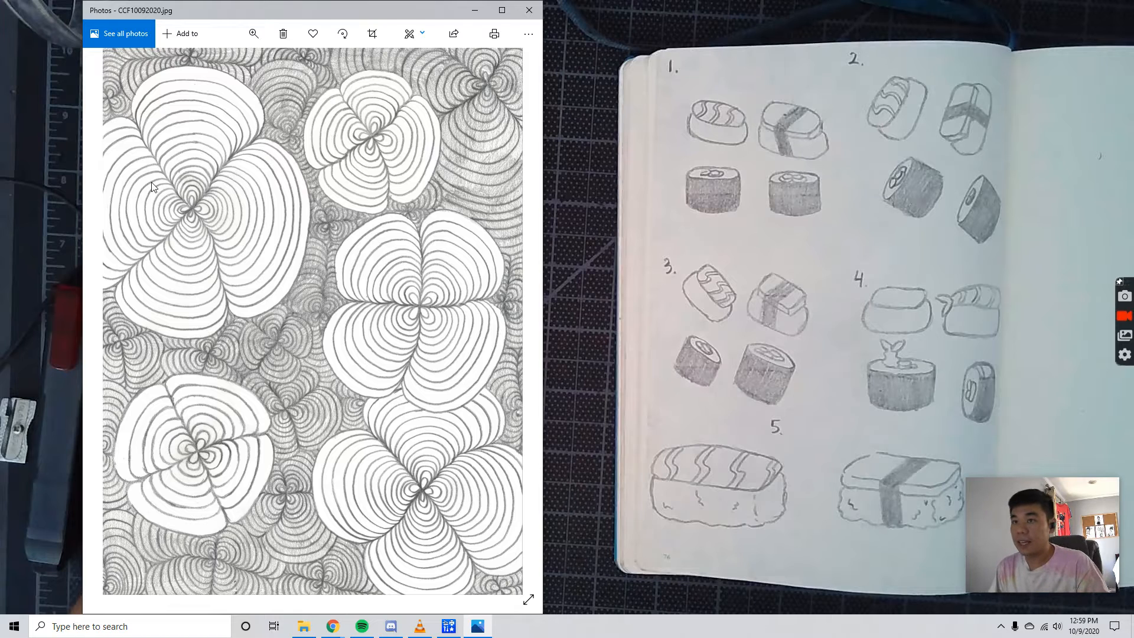
mouse_move(206, 234)
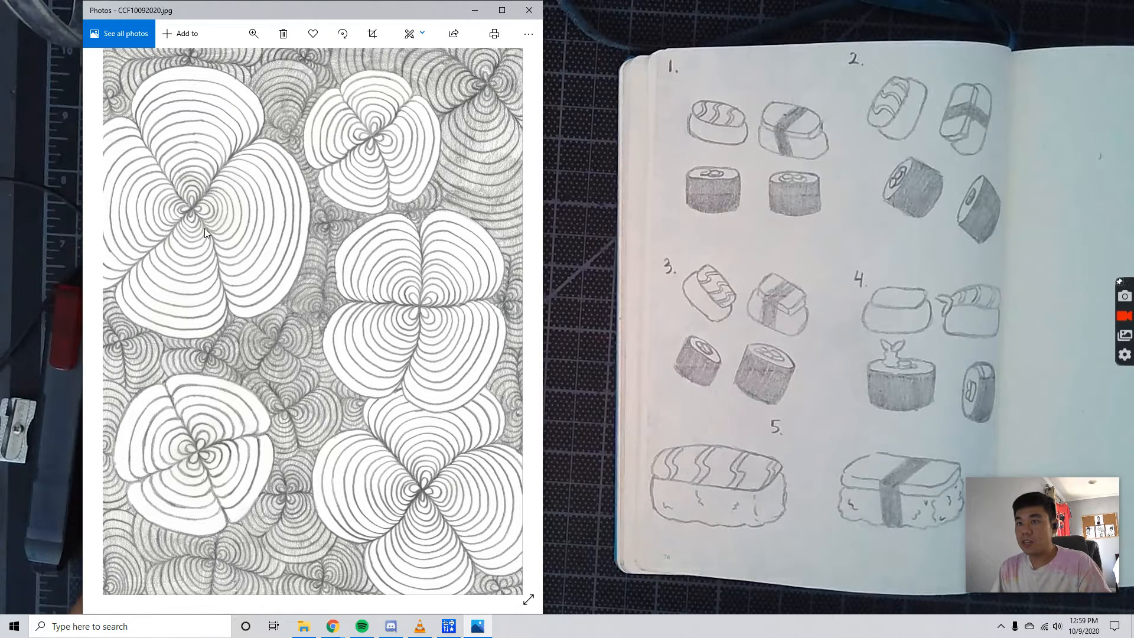
mouse_move(193, 216)
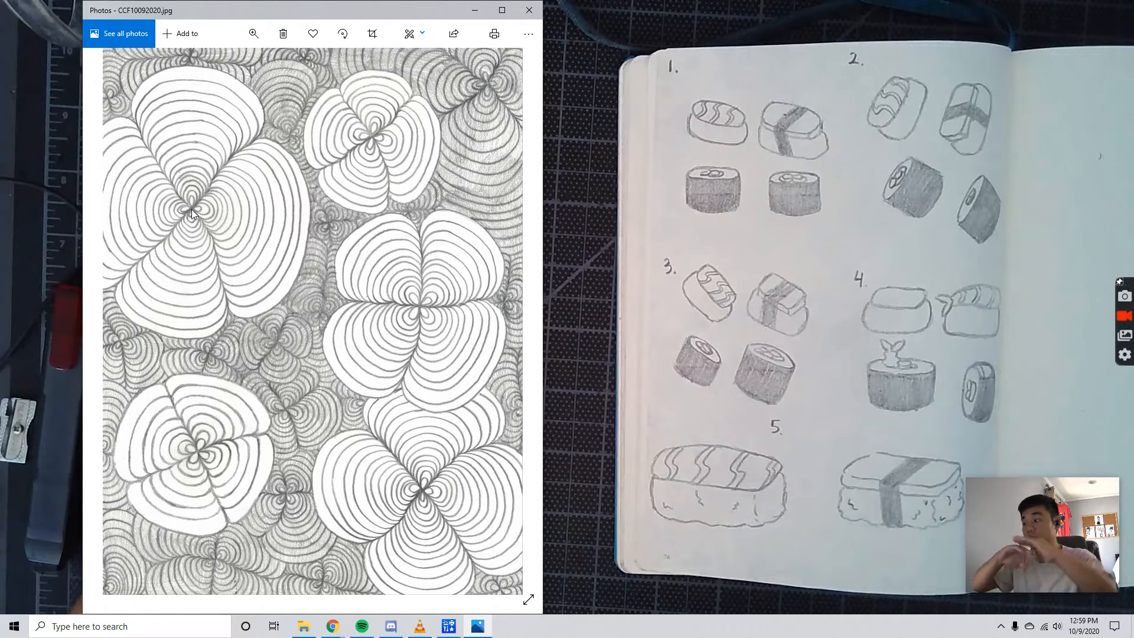
mouse_move(284, 348)
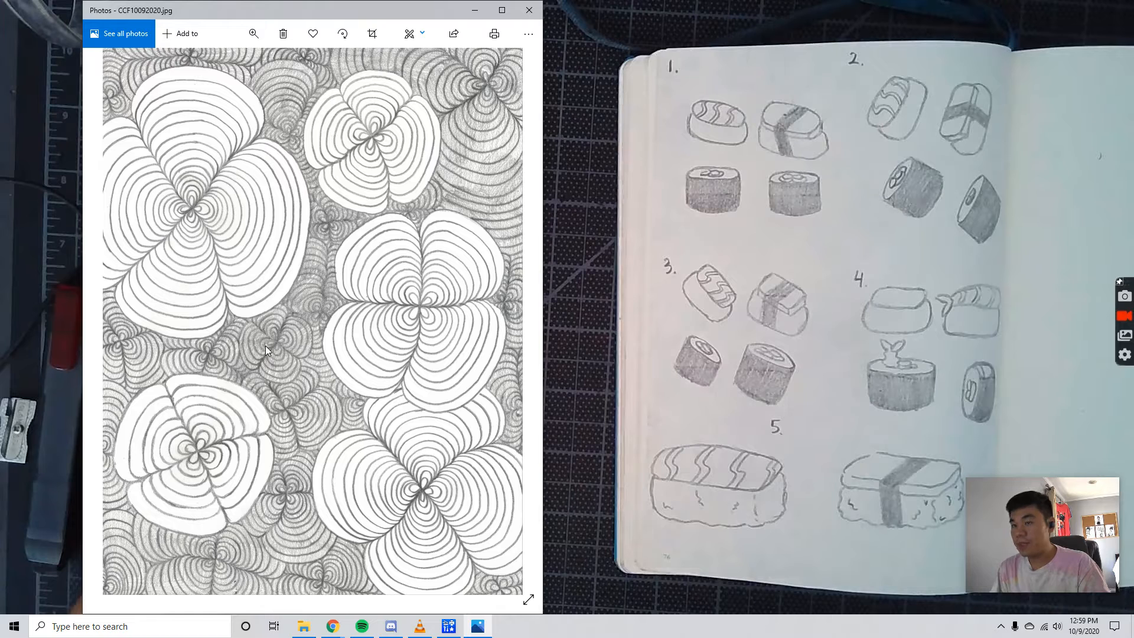
mouse_move(200, 130)
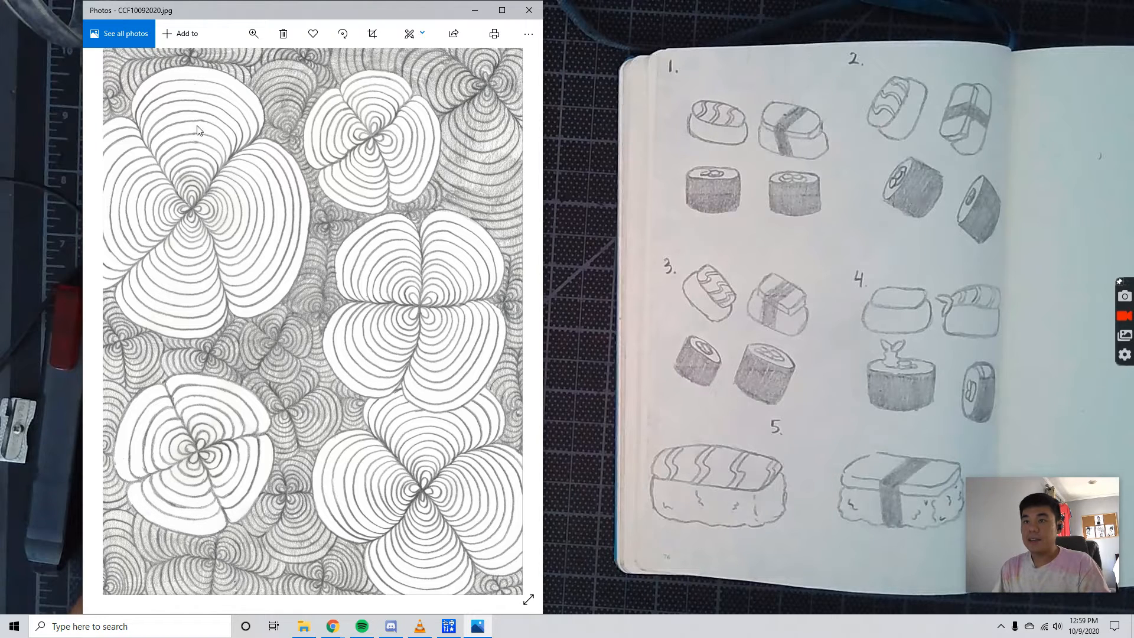
mouse_move(201, 303)
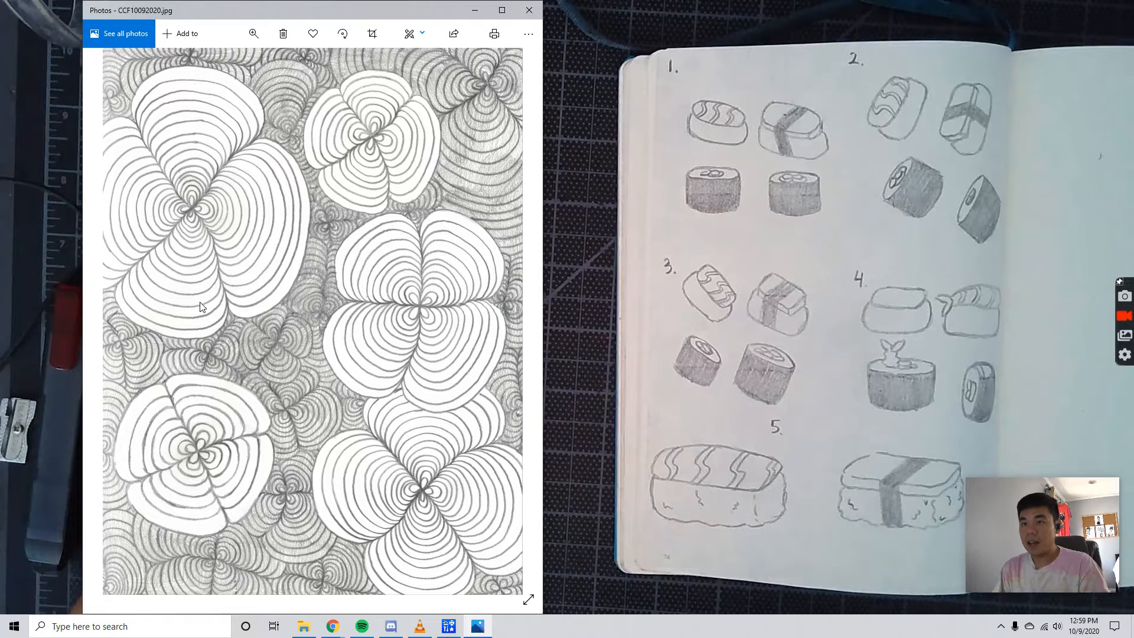
mouse_move(486, 294)
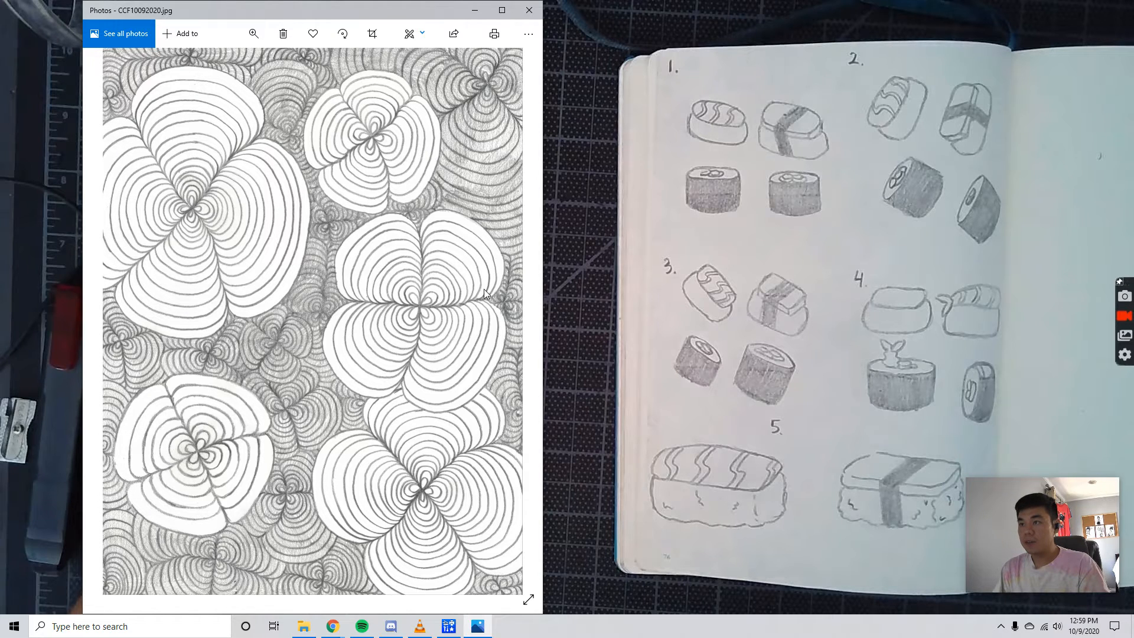
mouse_move(184, 419)
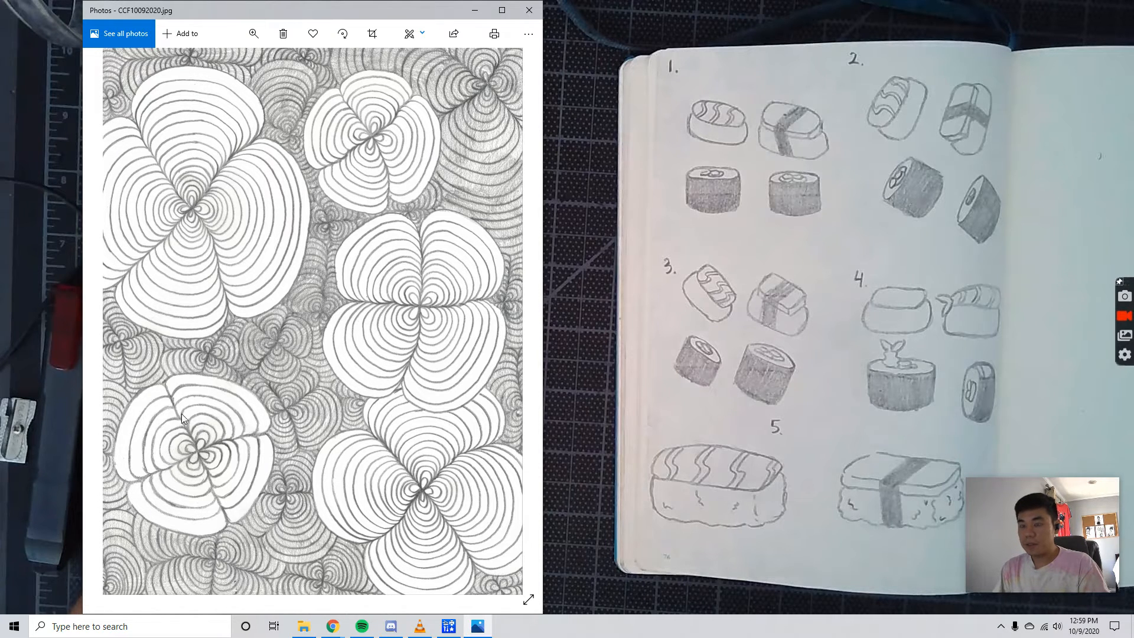
mouse_move(259, 331)
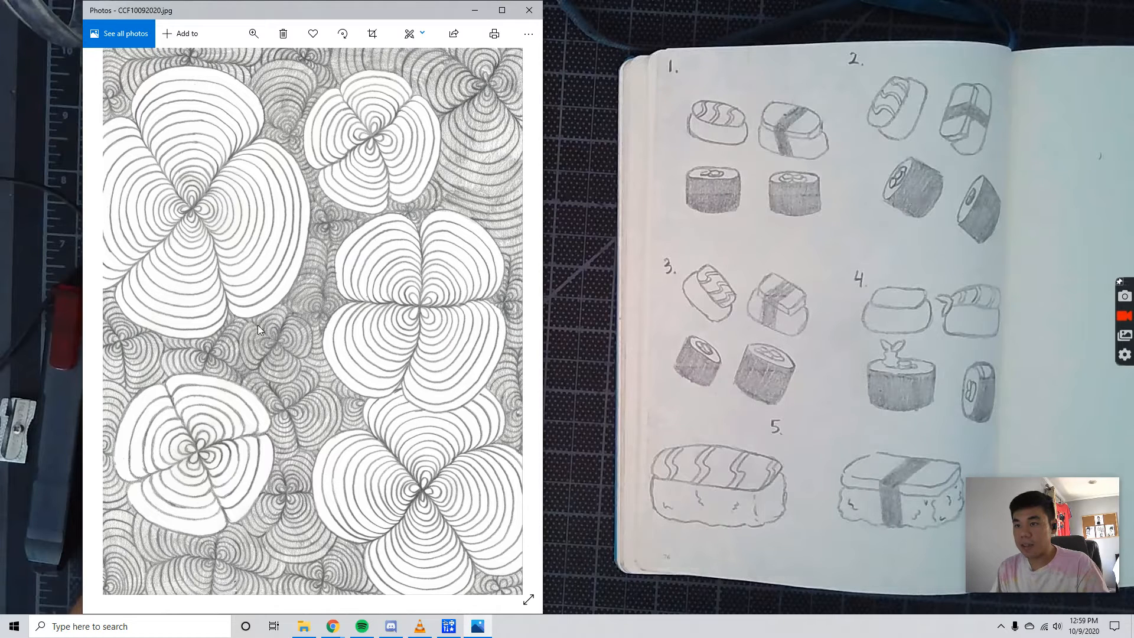
mouse_move(280, 313)
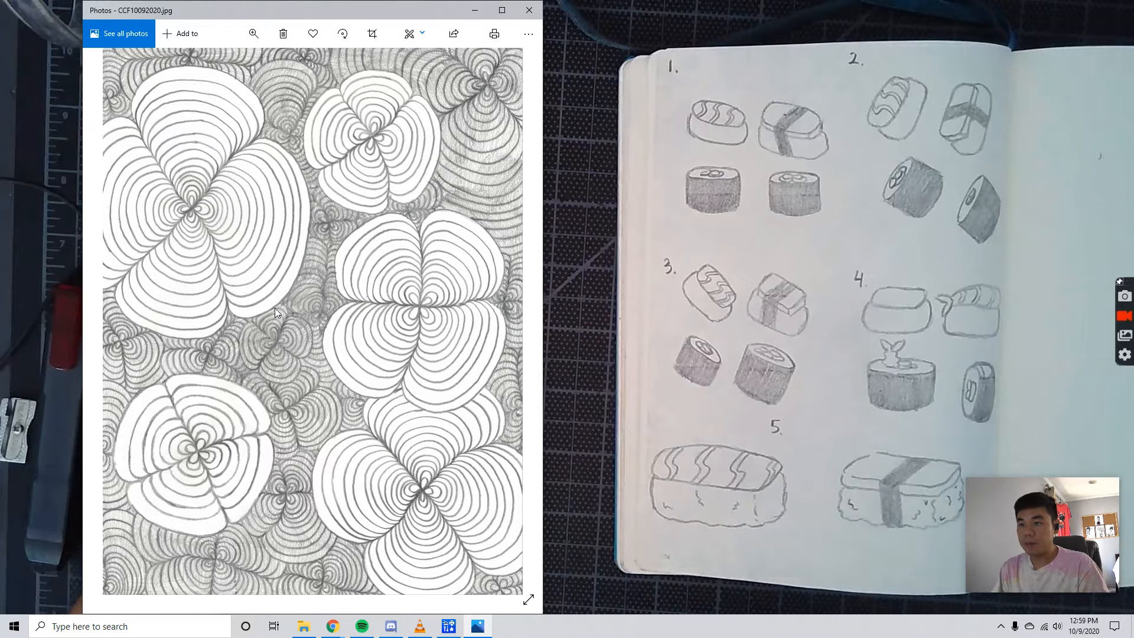
mouse_move(271, 319)
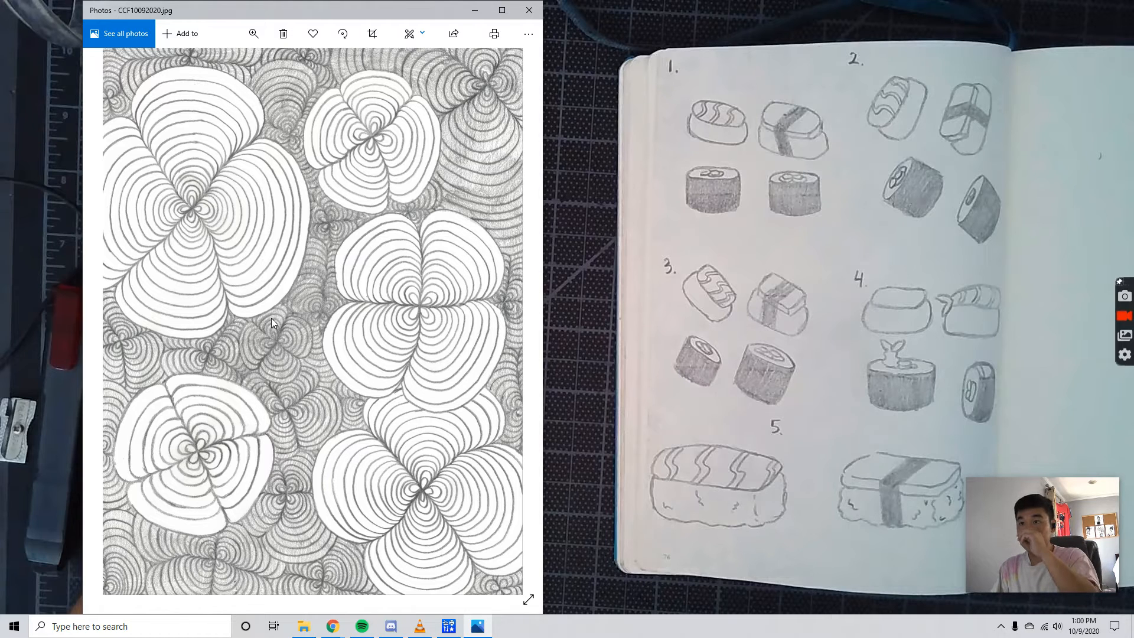
mouse_move(284, 314)
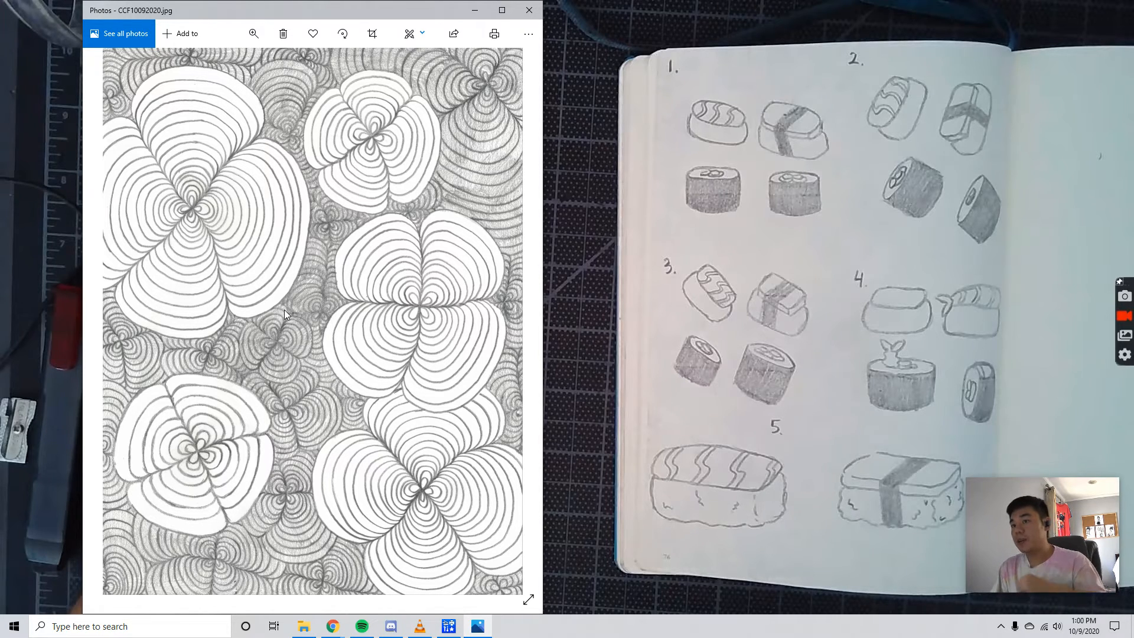
mouse_move(280, 309)
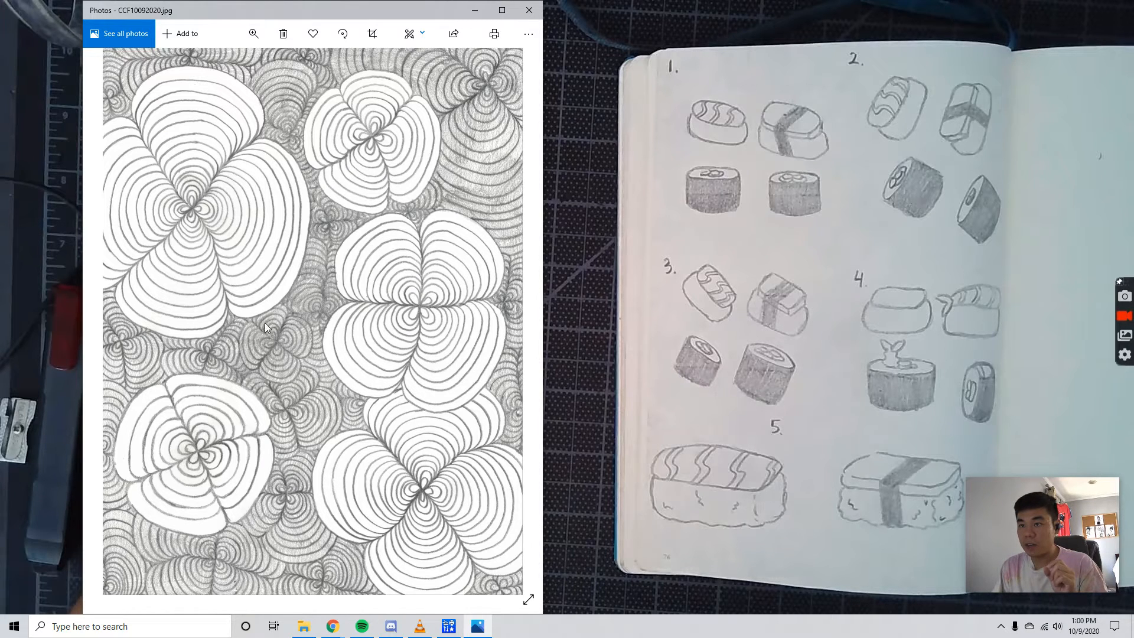
mouse_move(282, 323)
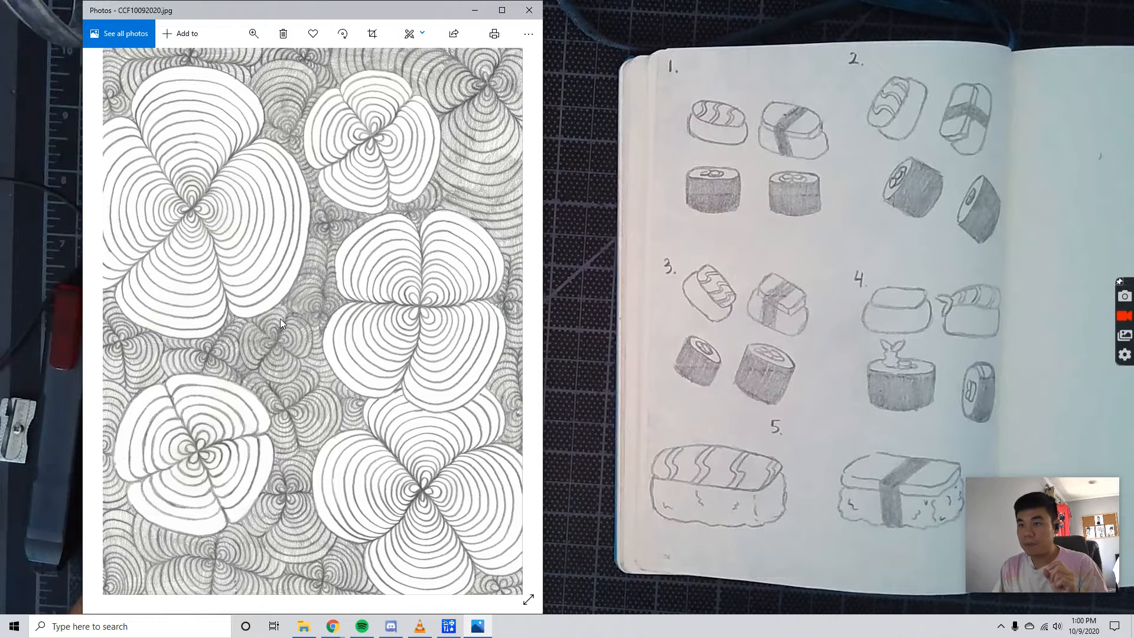
mouse_move(244, 328)
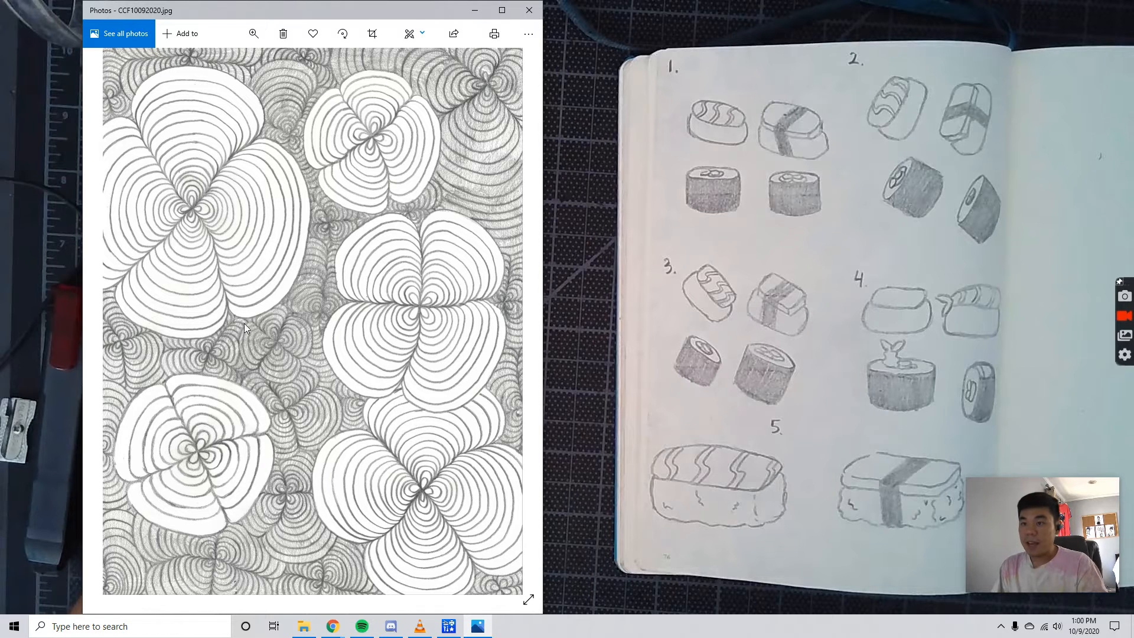
mouse_move(277, 306)
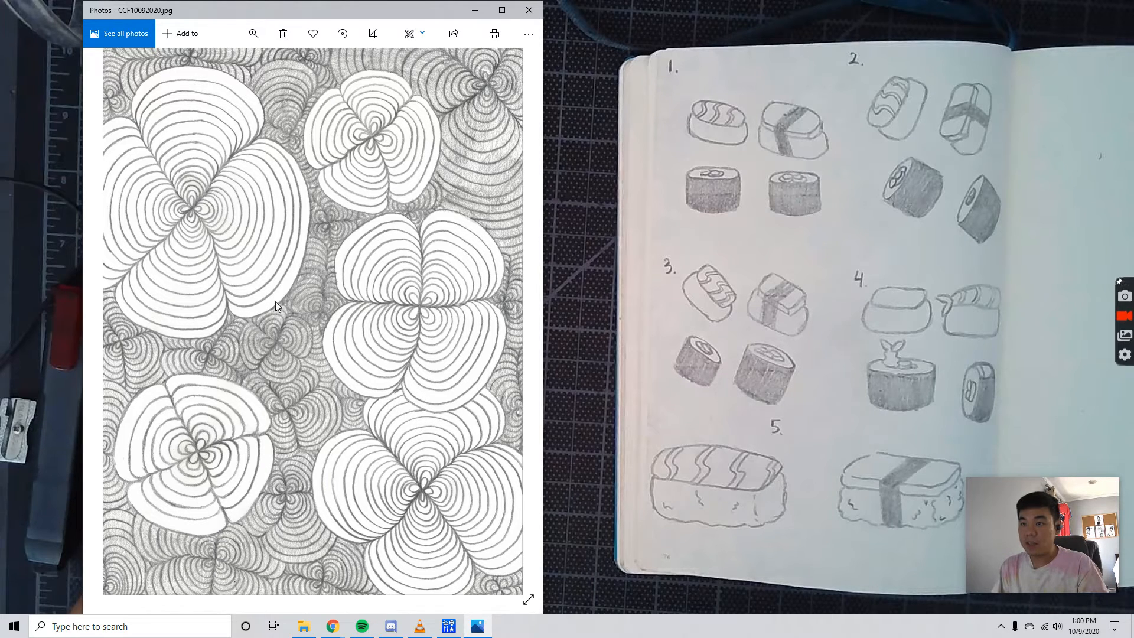
mouse_move(422, 355)
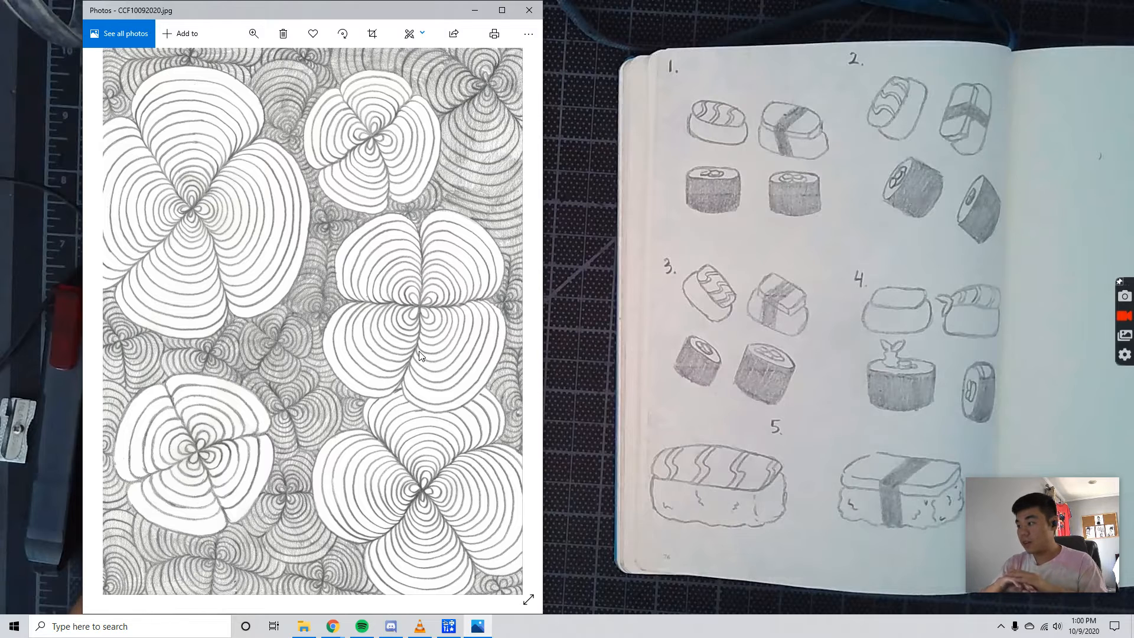
mouse_move(399, 21)
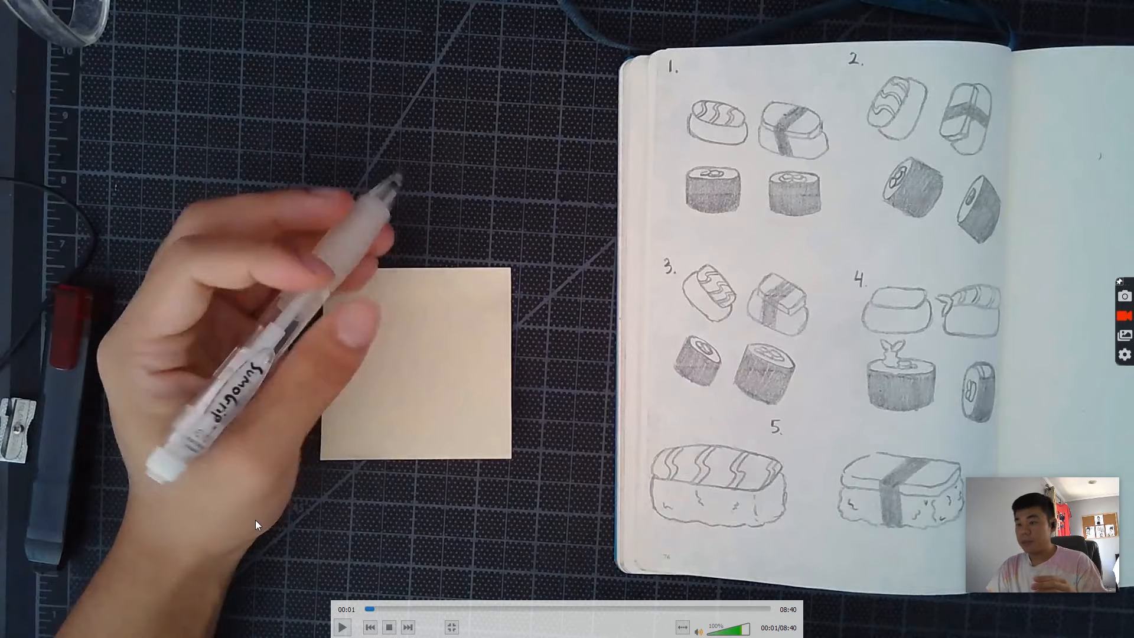
mouse_move(200, 486)
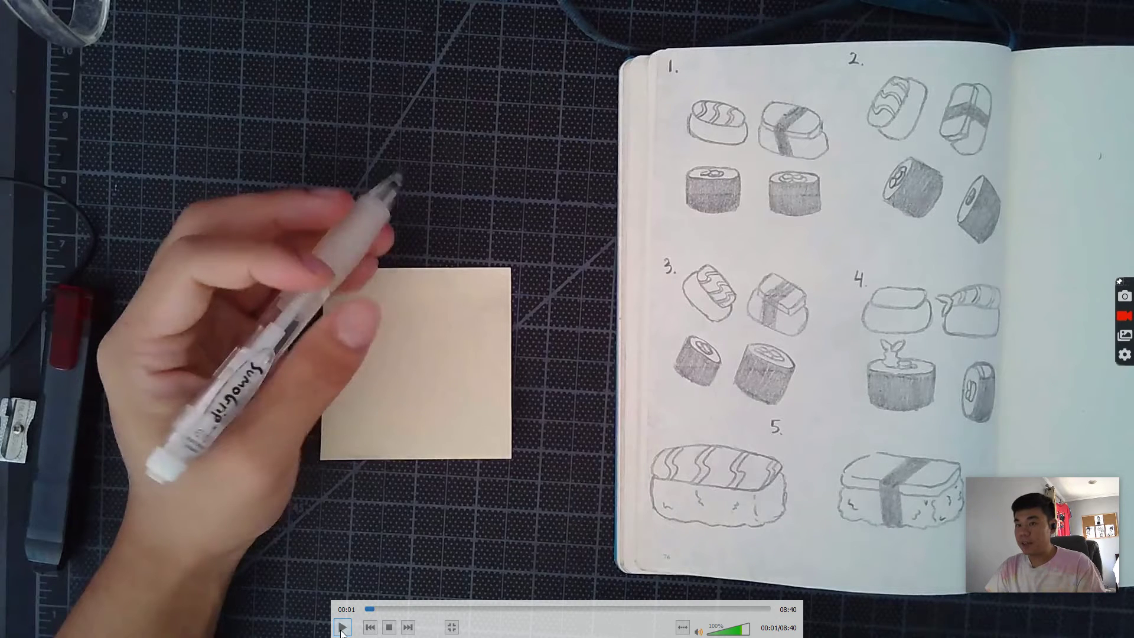
- Play the sushi-doodle video from the start and pause at 0:32 on the sketched roll outline
click(342, 627)
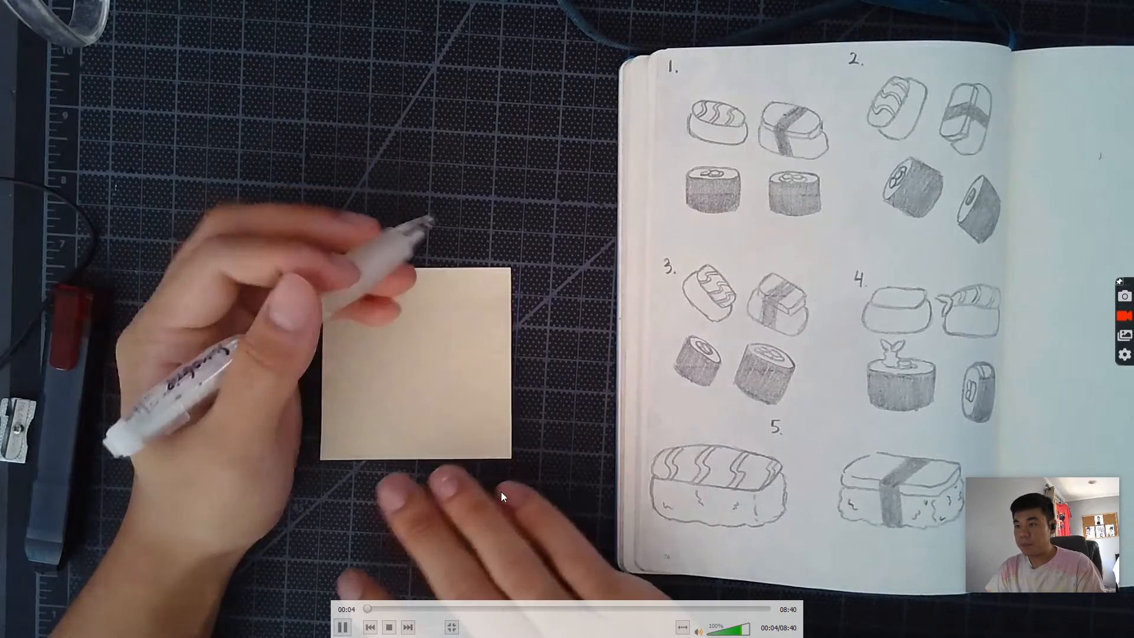
click(342, 628)
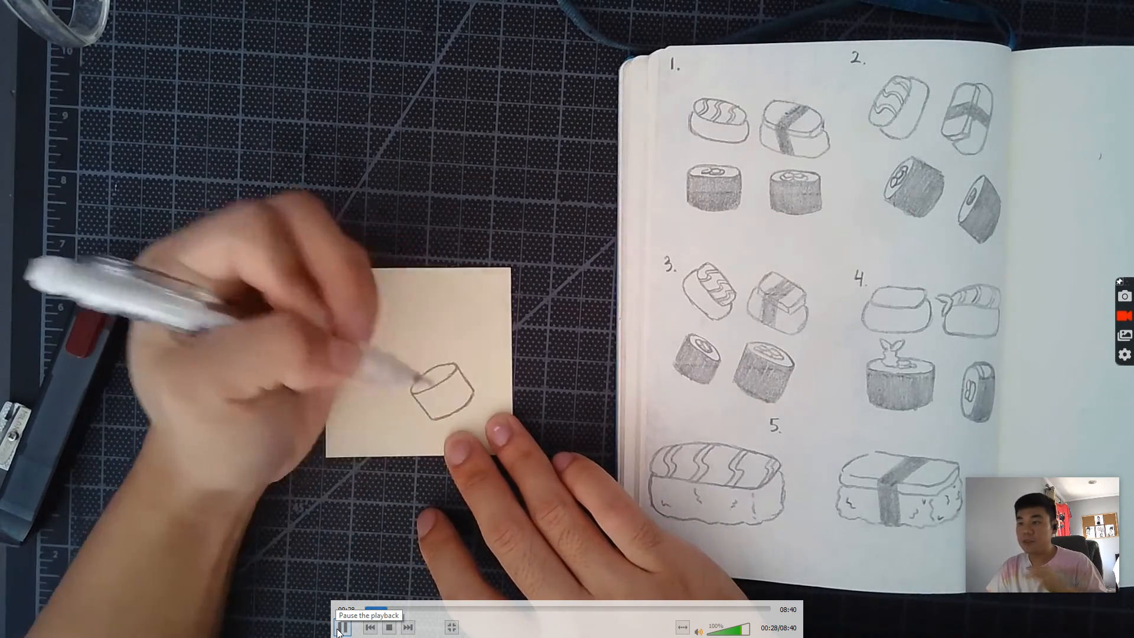
click(342, 628)
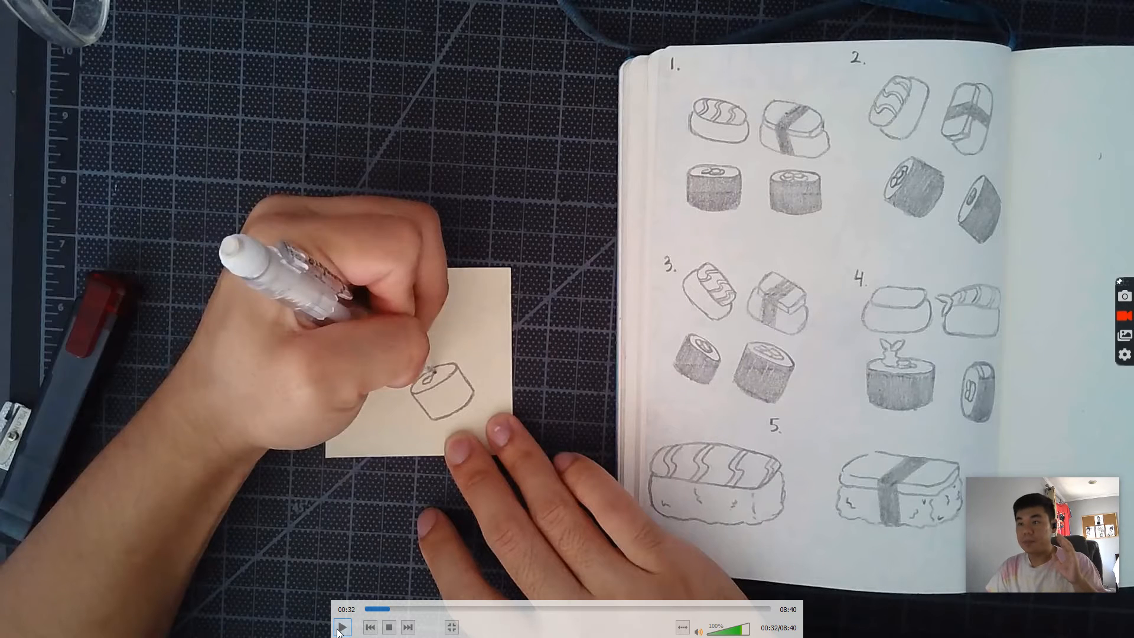
click(341, 628)
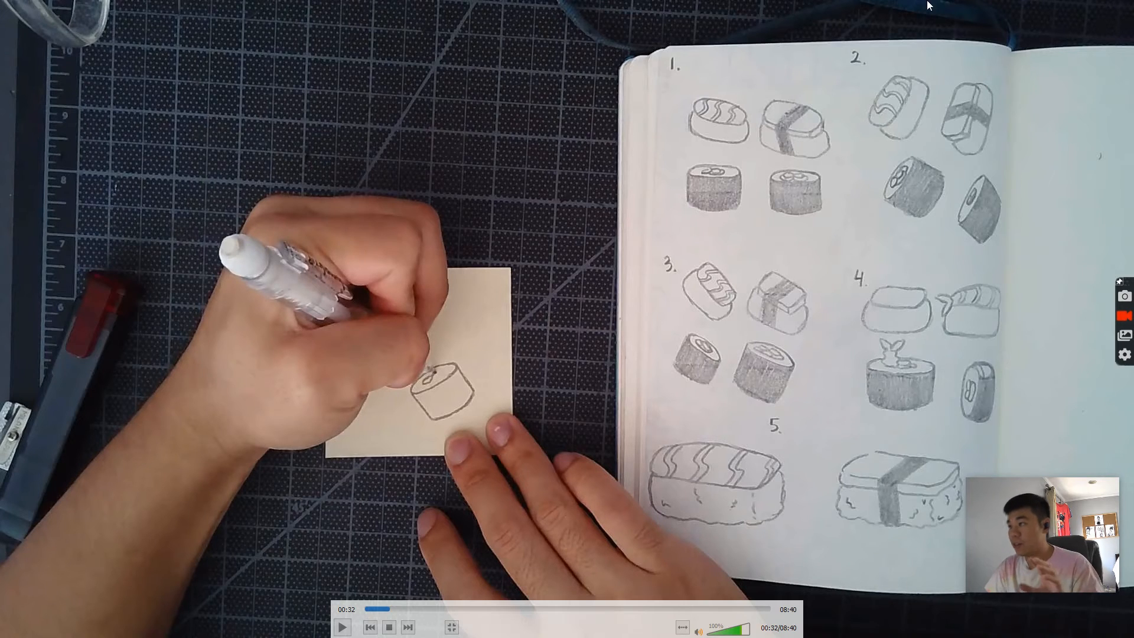
mouse_move(747, 255)
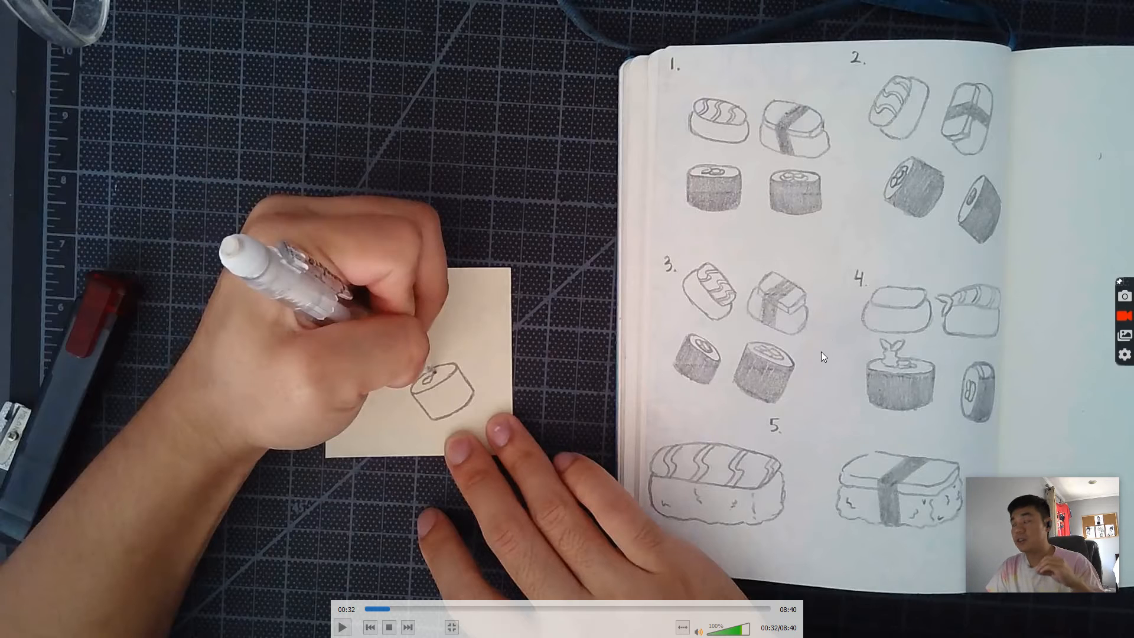
click(341, 626)
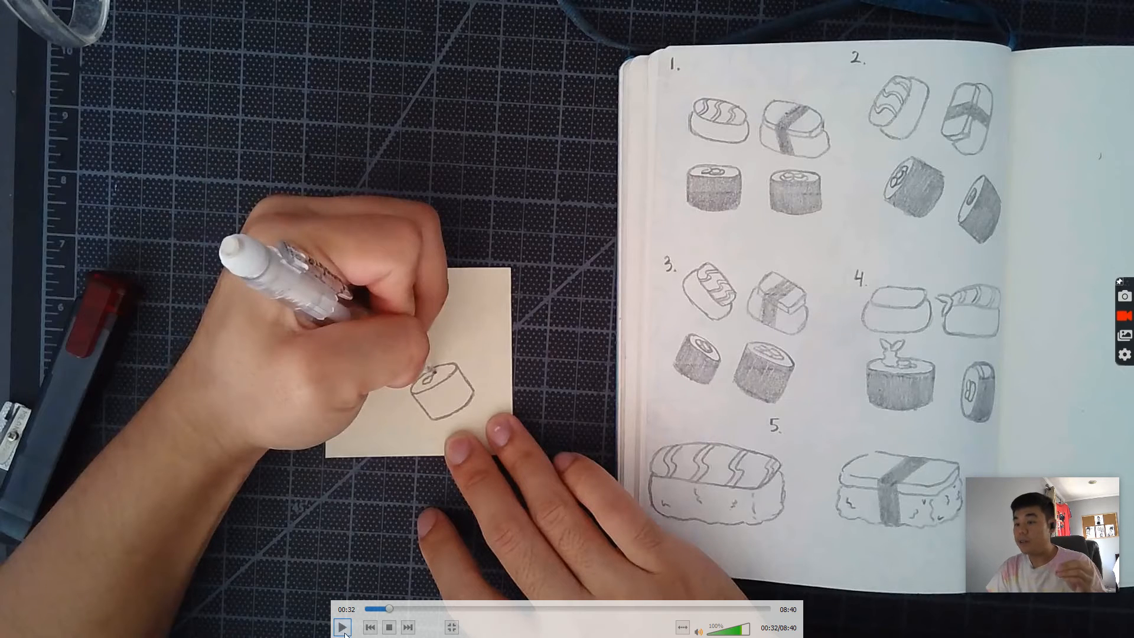
mouse_move(342, 626)
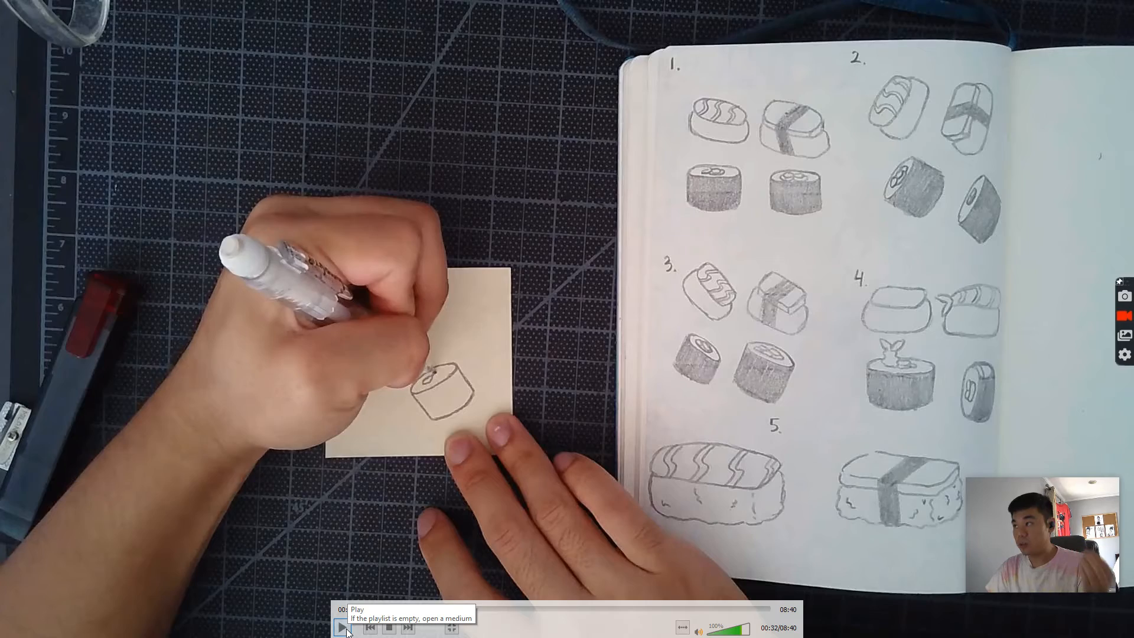
- Resume playback, pausing briefly around 0:55, then pause at 1:01 with the roll shaded
click(342, 628)
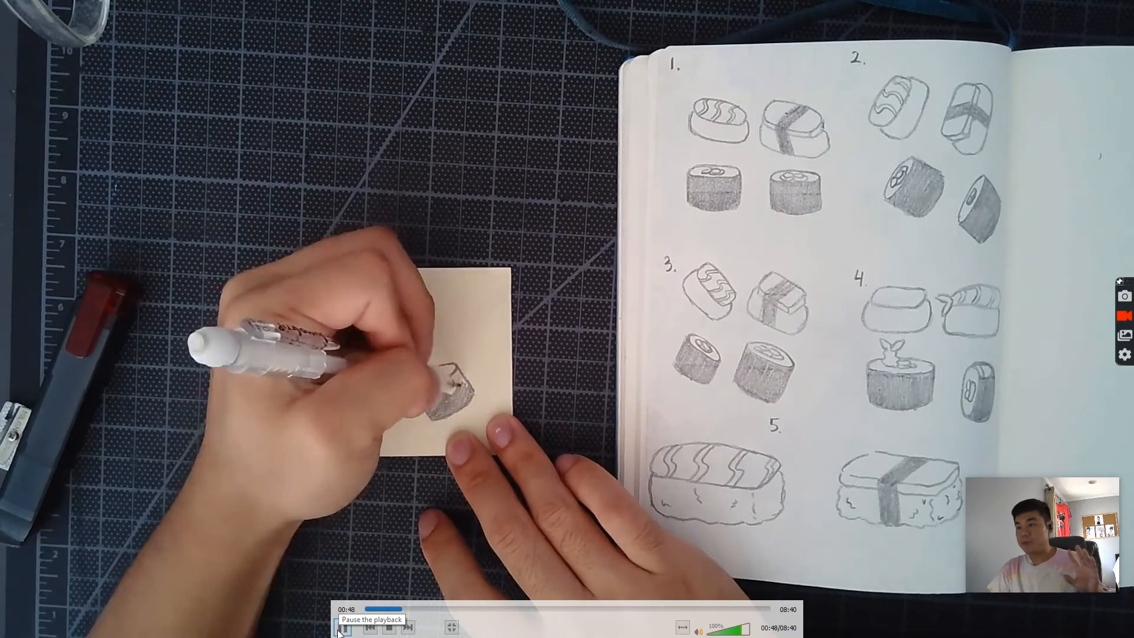
click(343, 627)
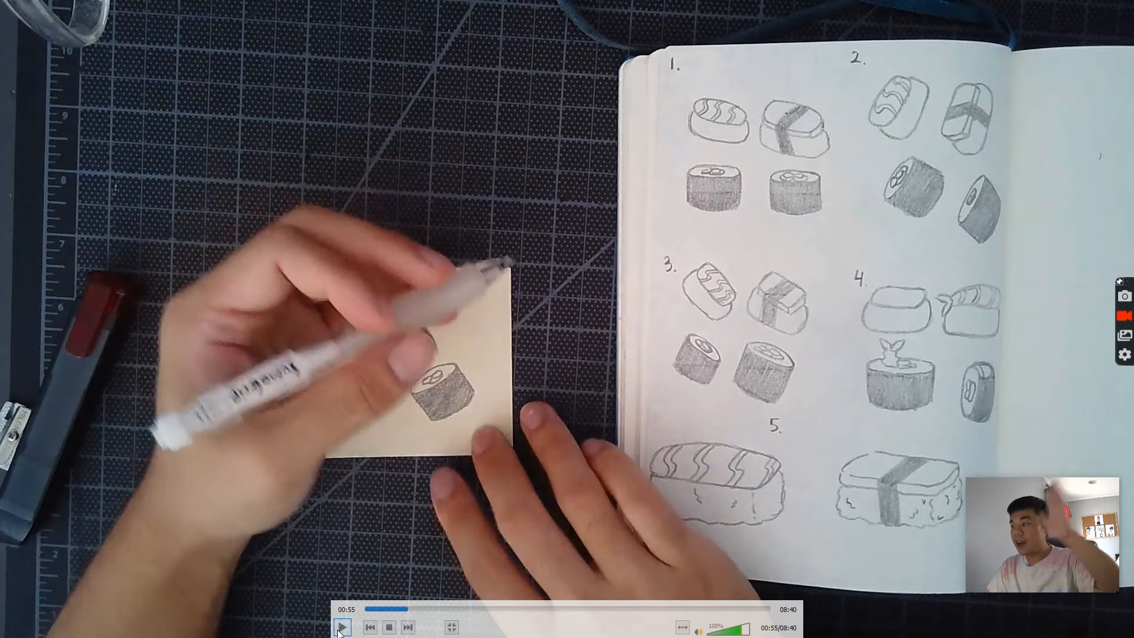
click(341, 628)
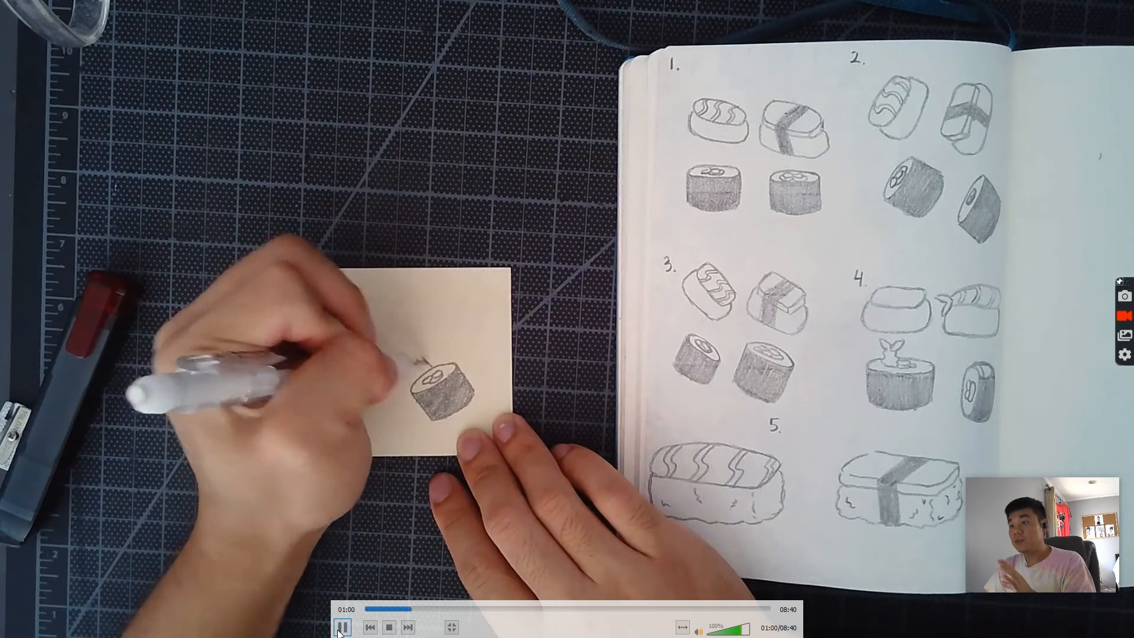
click(342, 627)
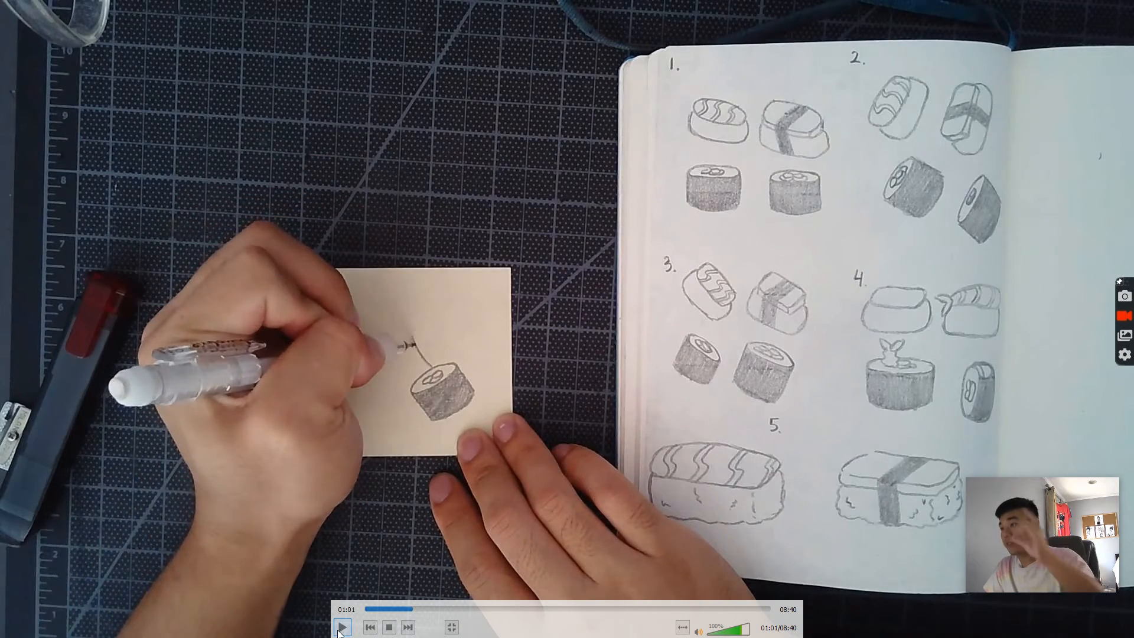
click(341, 627)
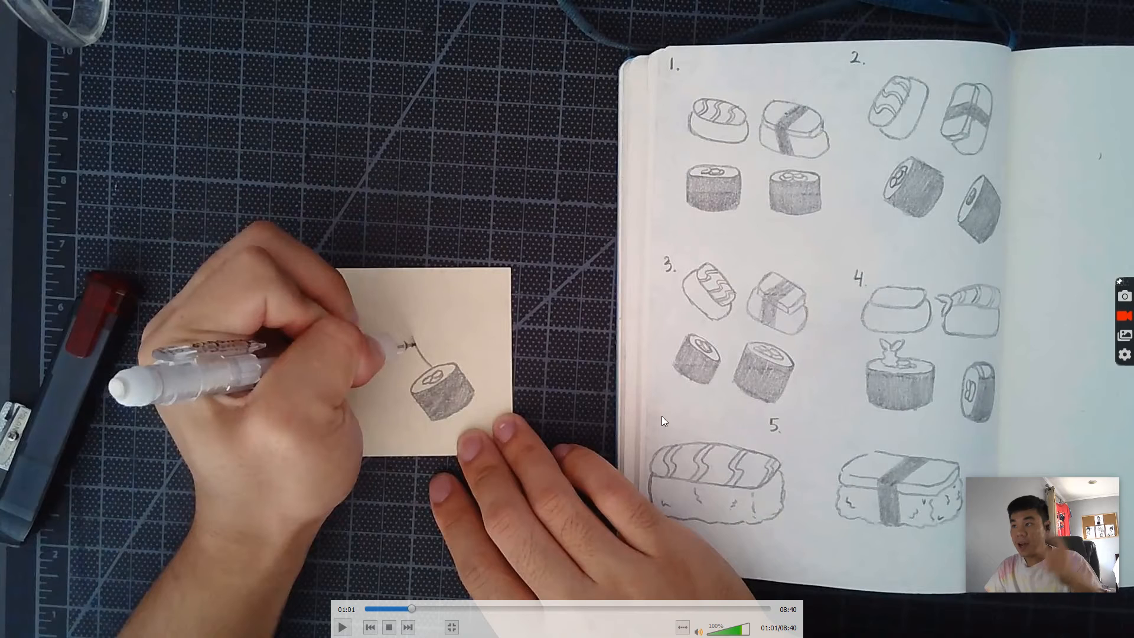
mouse_move(342, 627)
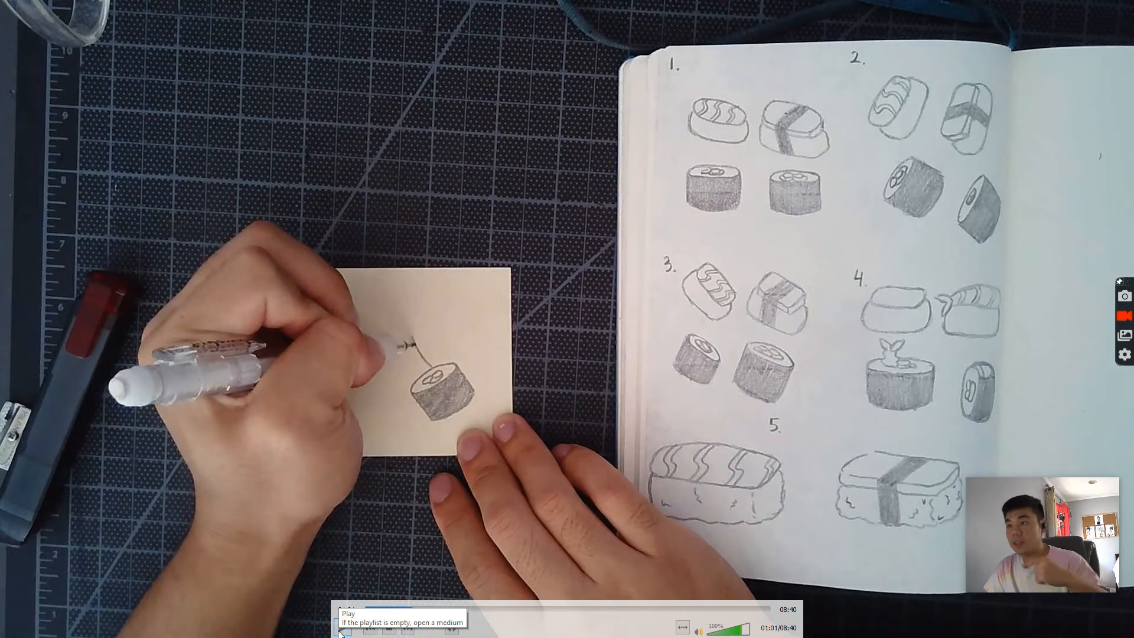
- Resume playback toward 1:28, where a nigiri is sketched behind the shaded roll
click(342, 627)
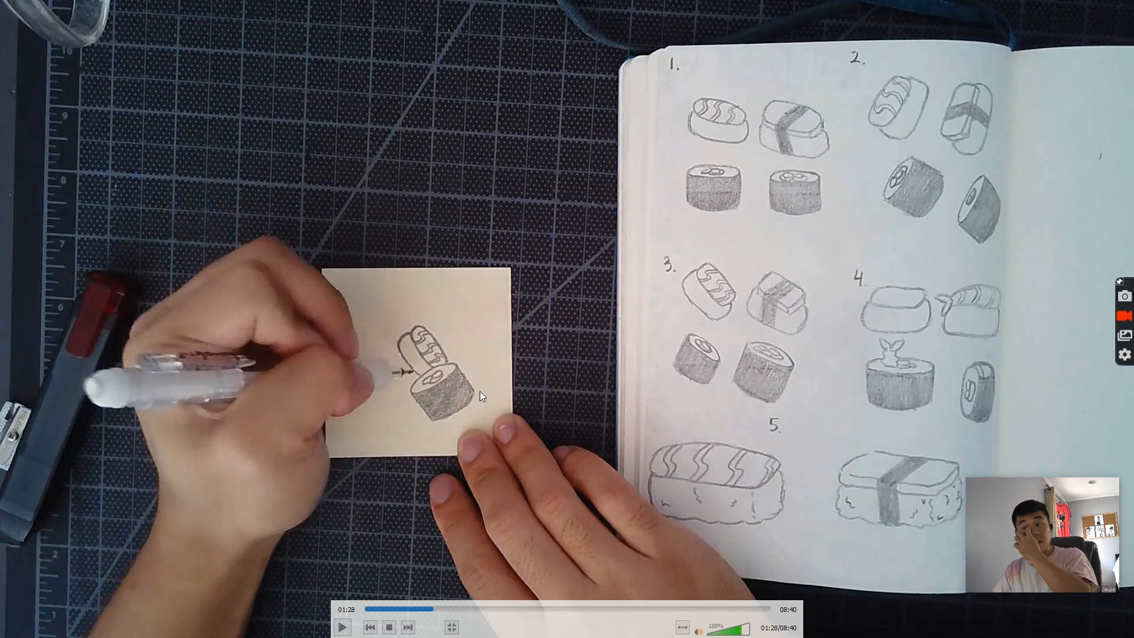
mouse_move(444, 405)
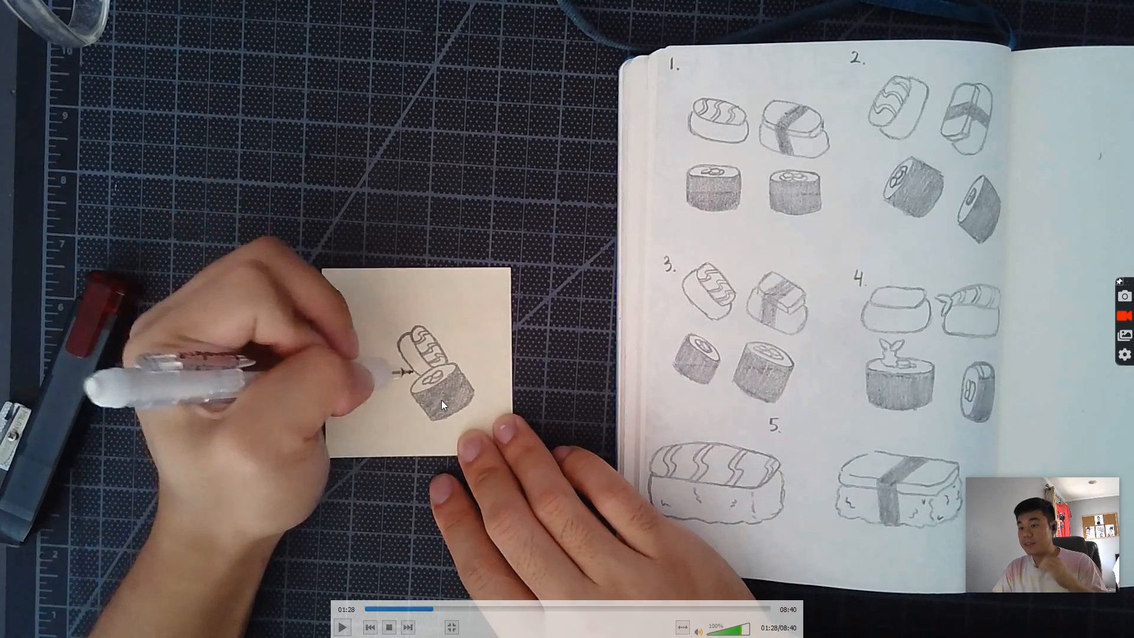
mouse_move(487, 391)
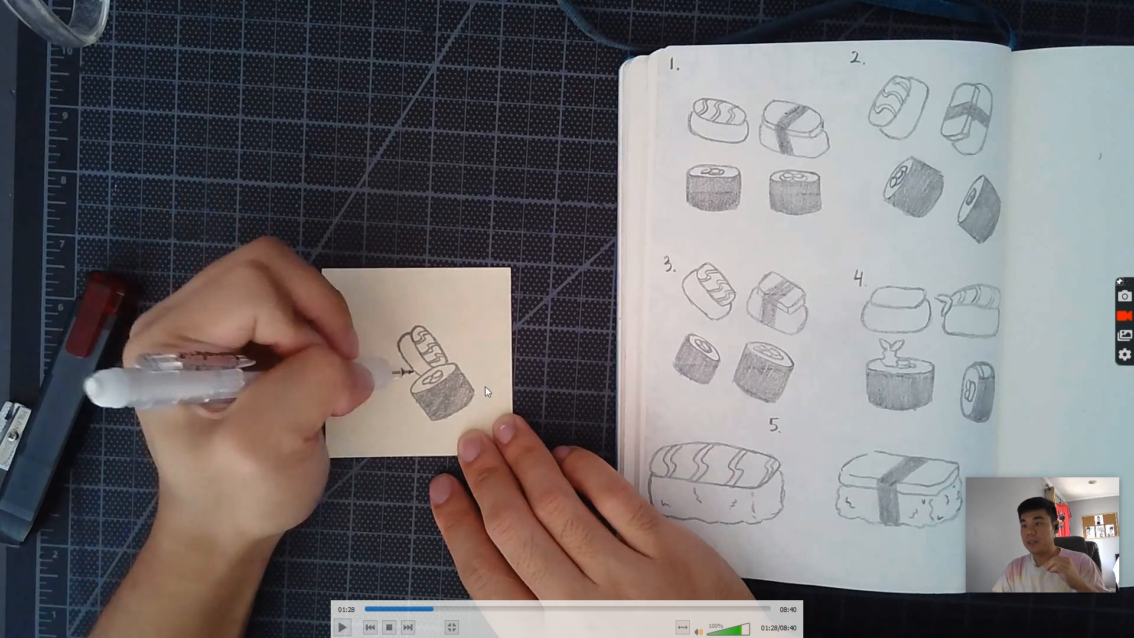
mouse_move(296, 450)
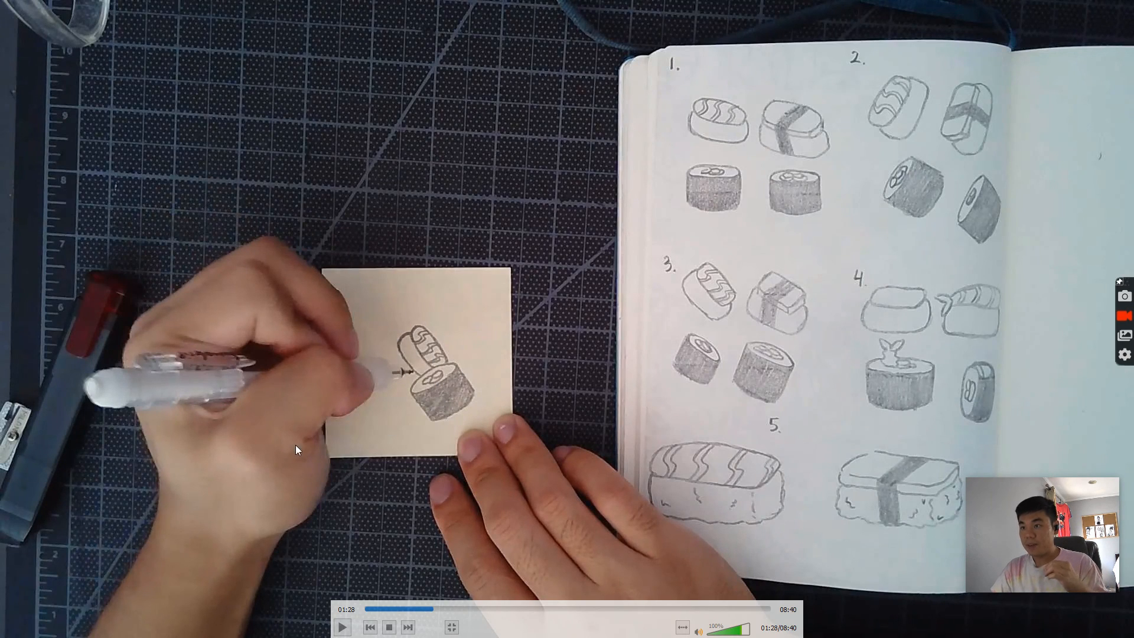